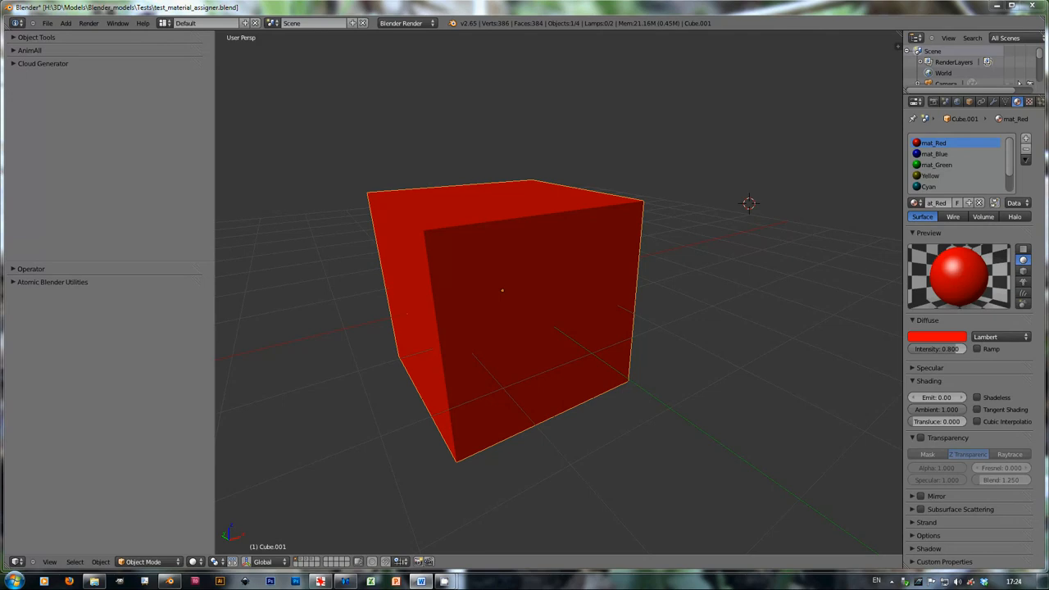
mouse_move(487, 220)
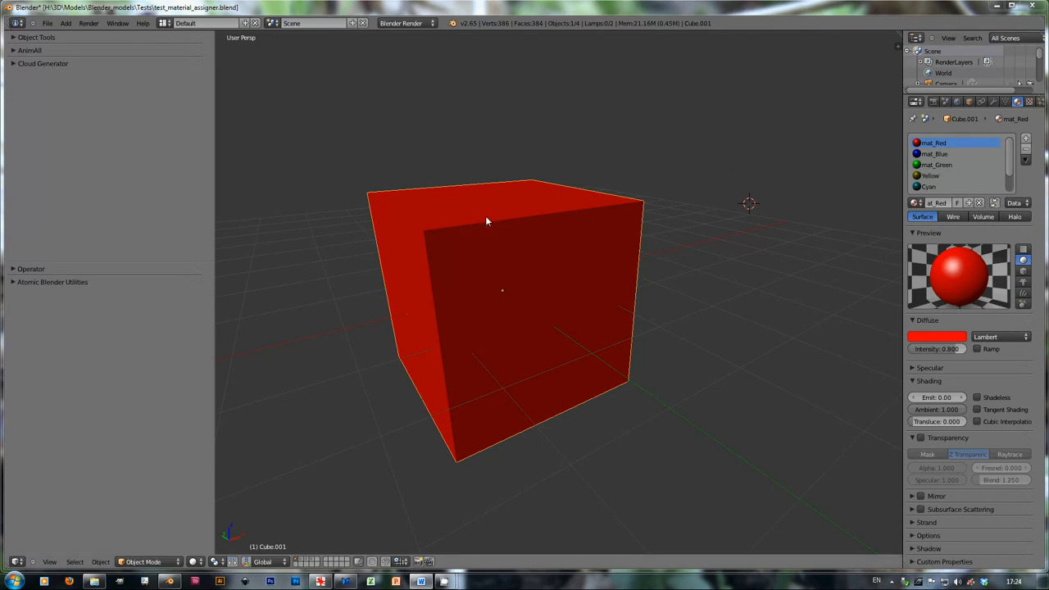
mouse_move(617, 236)
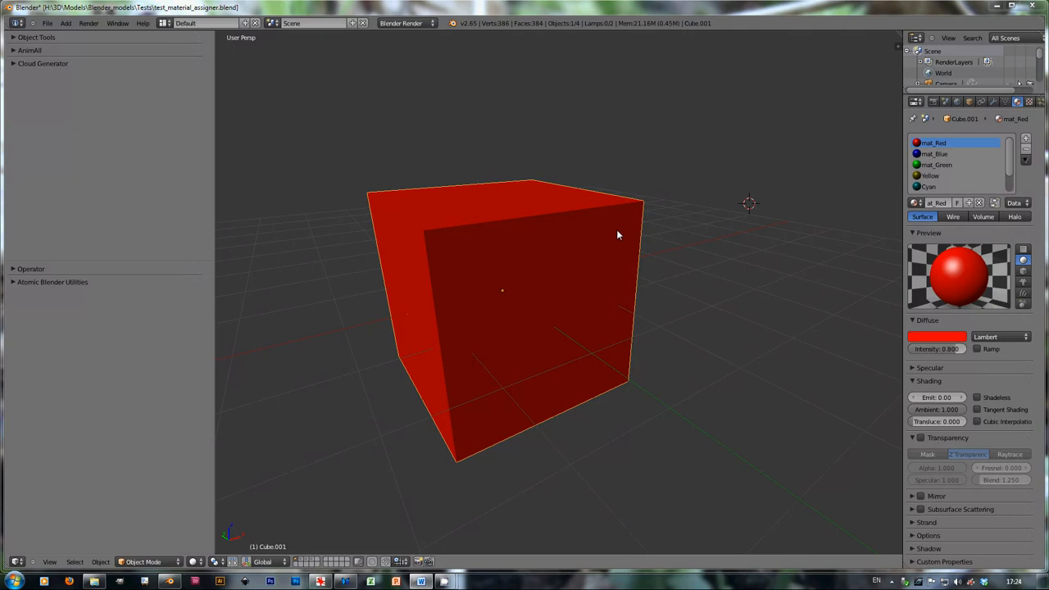
mouse_move(605, 231)
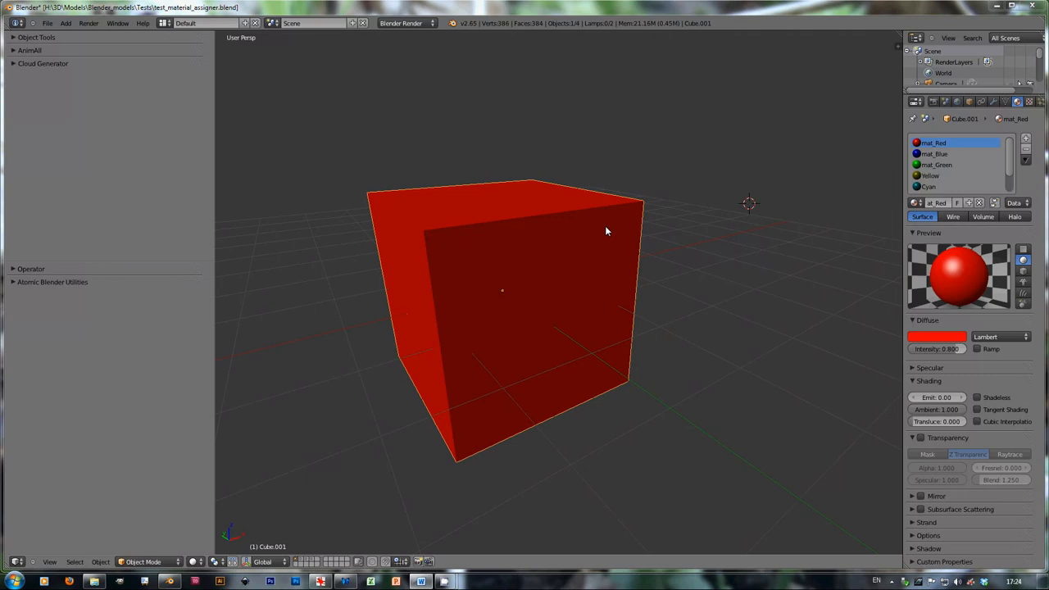
mouse_move(552, 254)
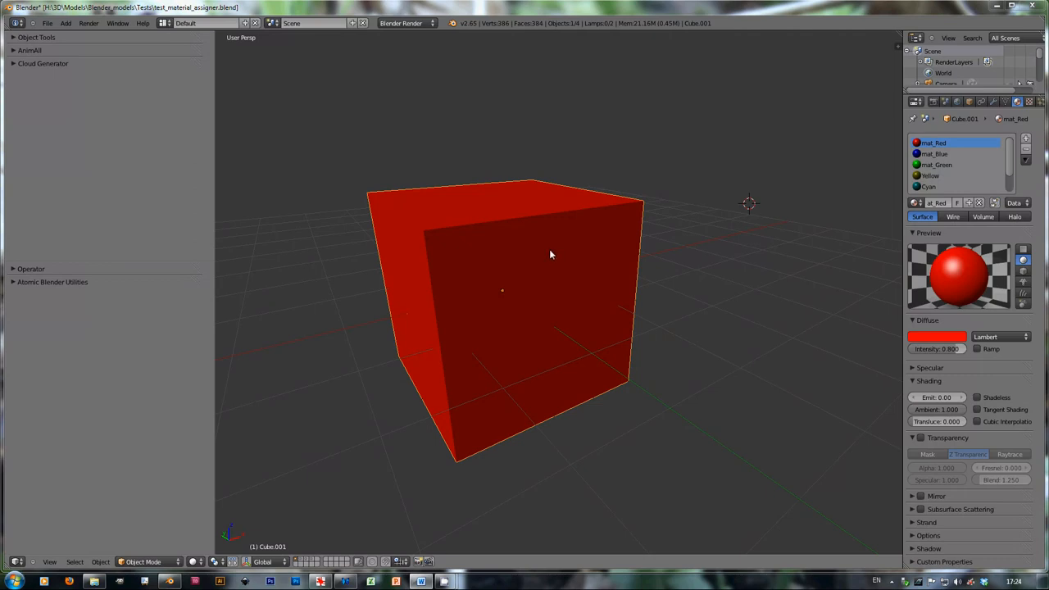
mouse_move(345, 243)
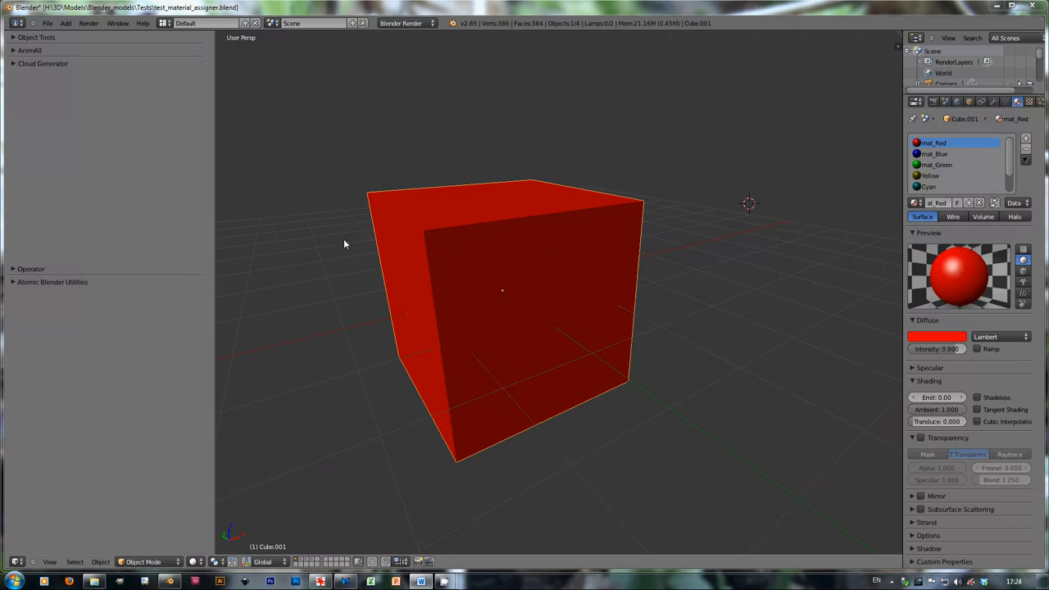
Step: Switch the main area to User Preferences, with Addons filtered for Random Face Material Assigner
click(13, 562)
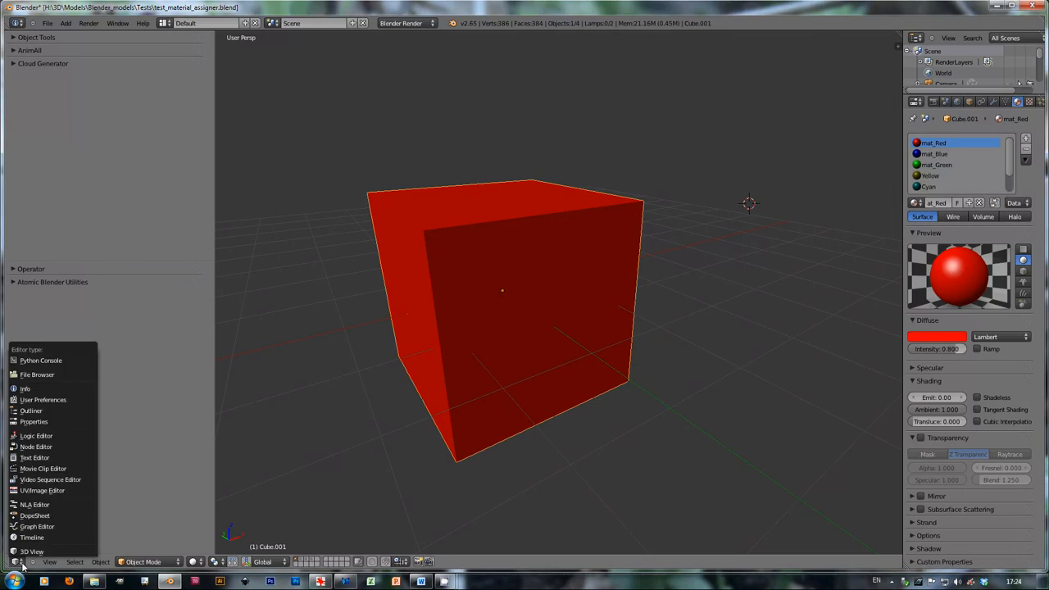
mouse_move(43, 399)
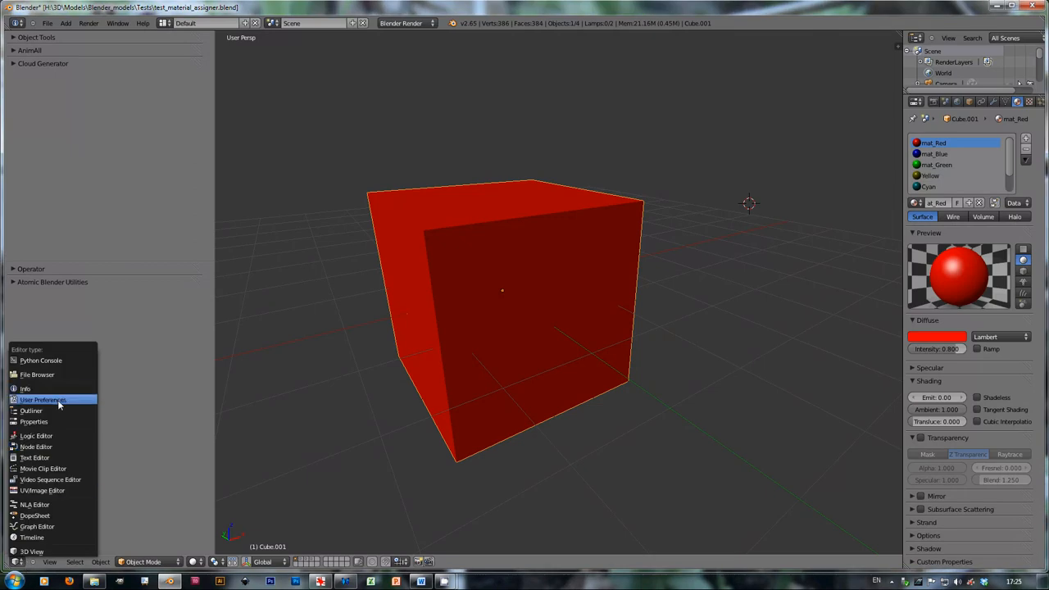
click(45, 399)
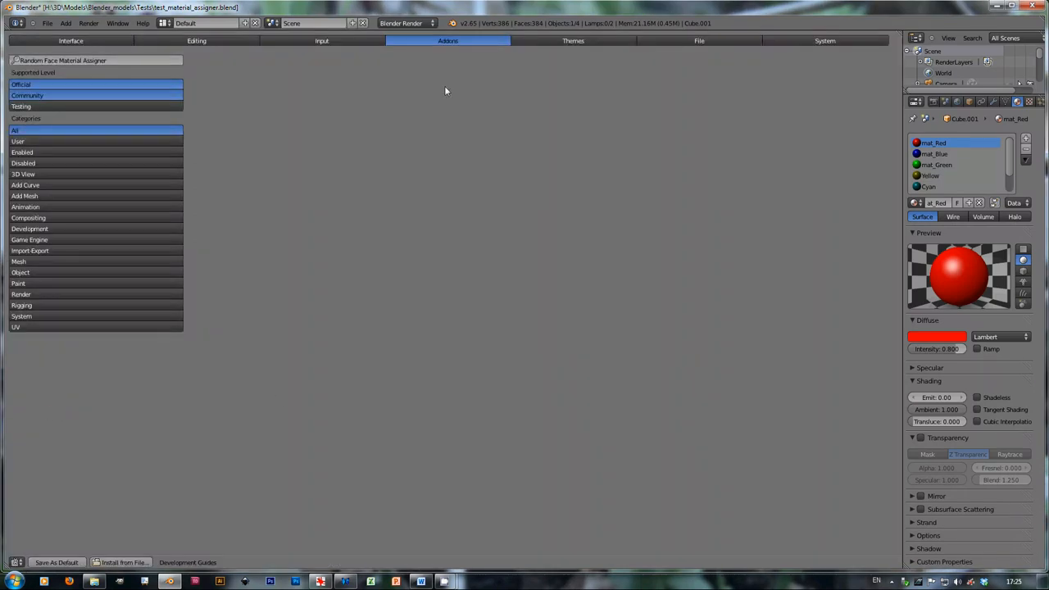
mouse_move(460, 47)
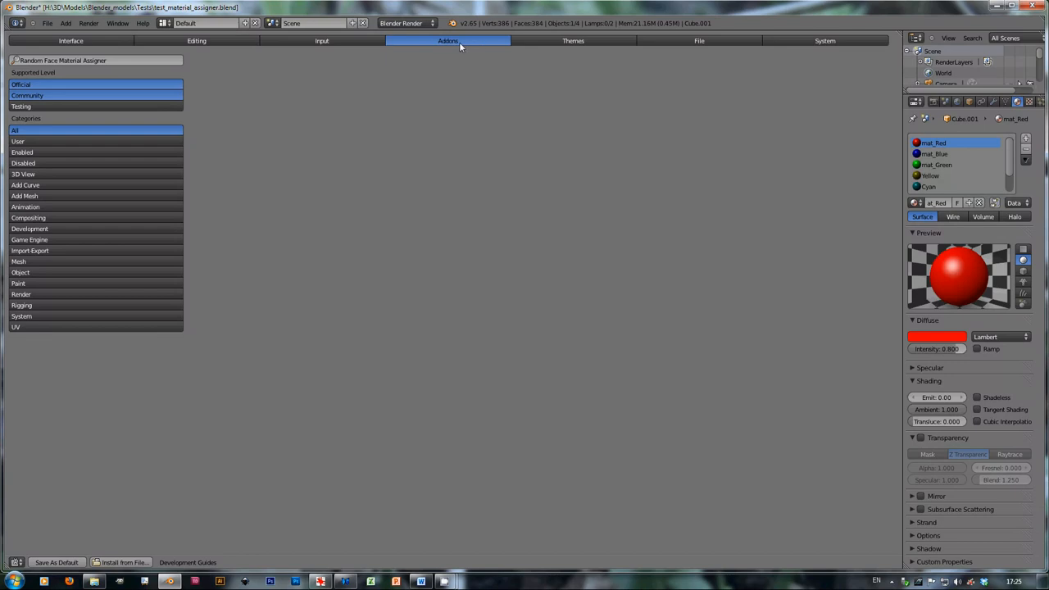
mouse_move(433, 222)
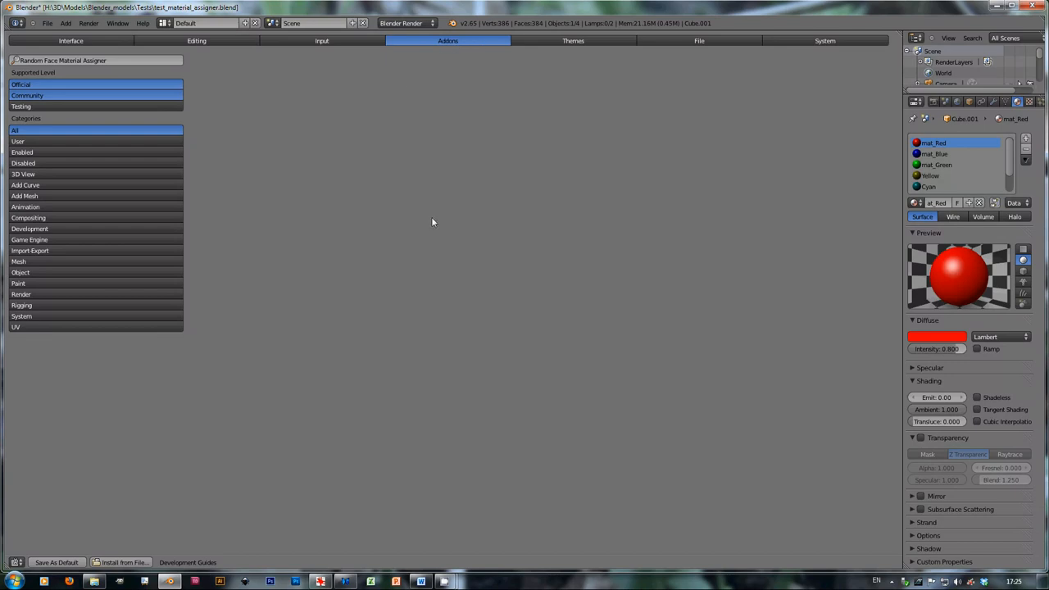
mouse_move(121, 561)
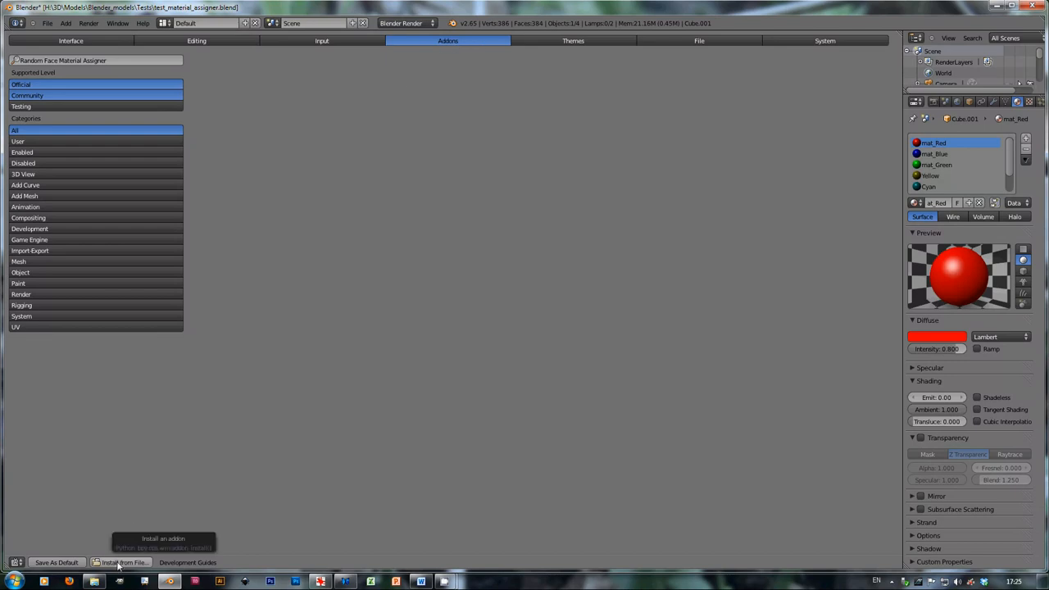
Step: Install random_material_assigner_per_face_addon.py so 'Materials: Random Face Material Assigner' is listed
click(125, 561)
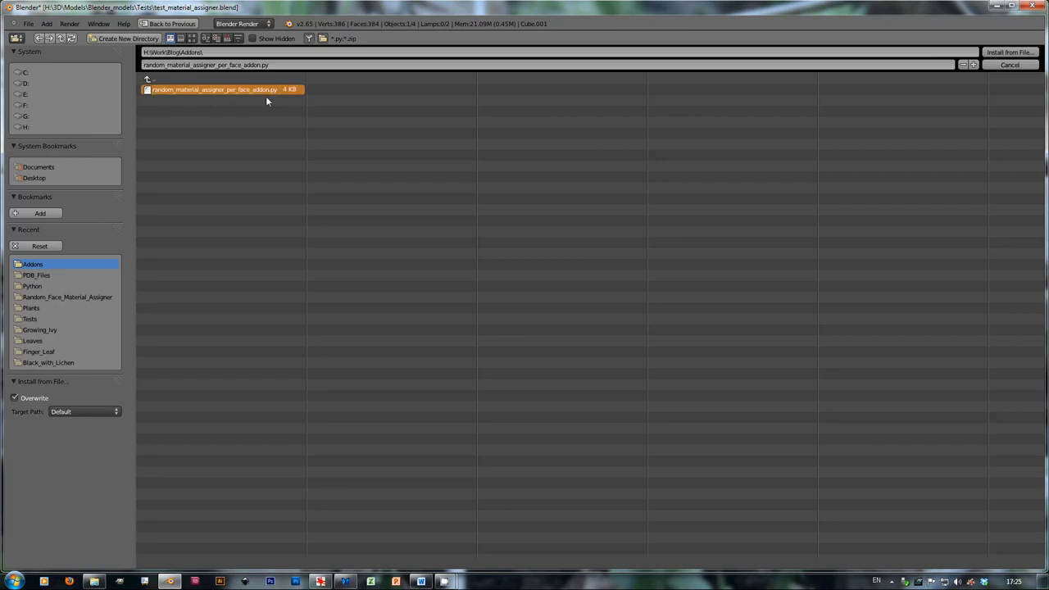
mouse_move(272, 102)
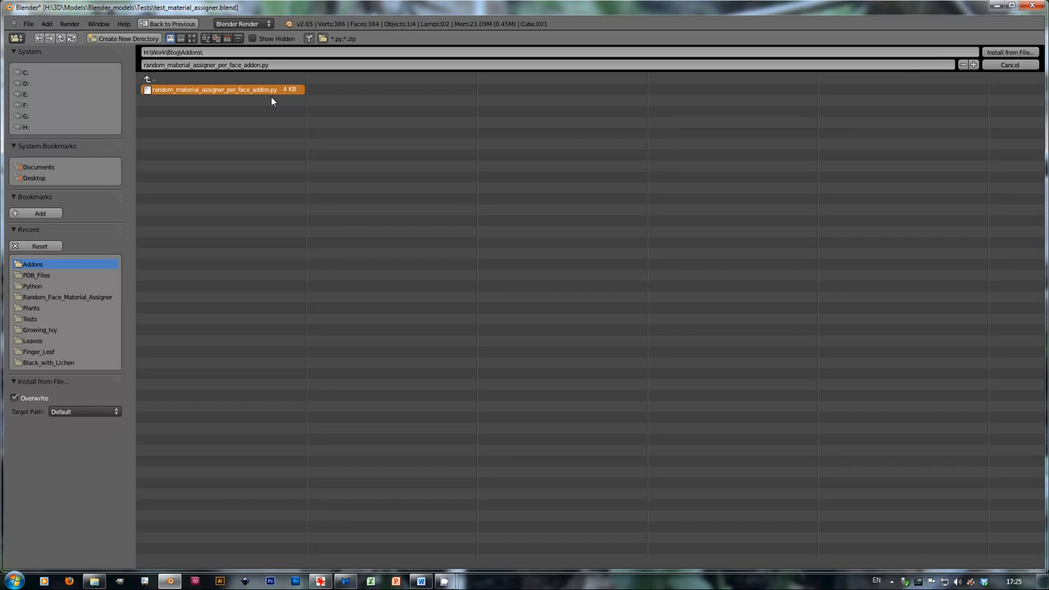
mouse_move(244, 91)
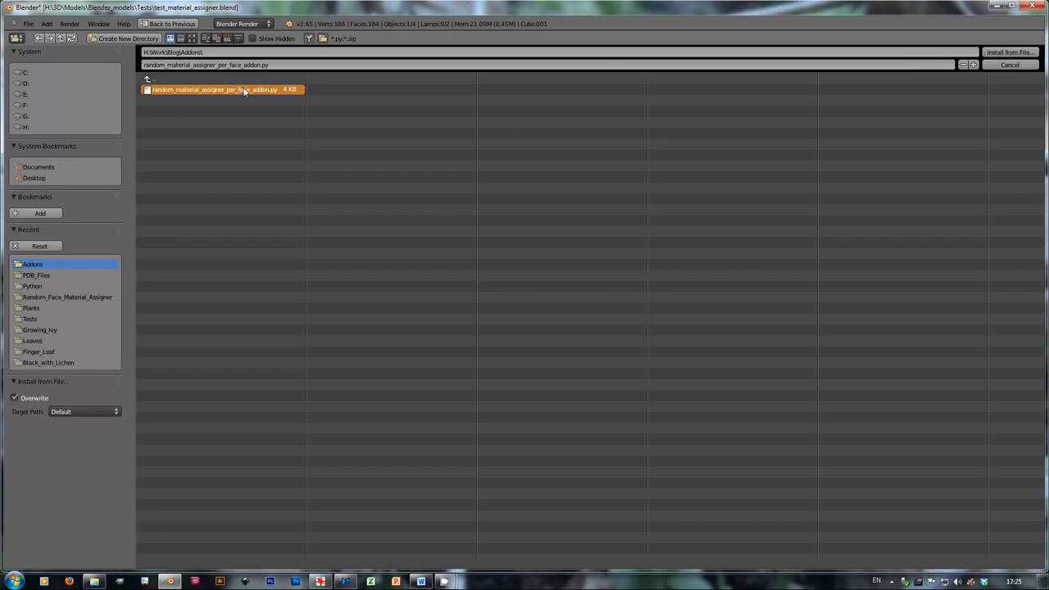
mouse_move(1009, 50)
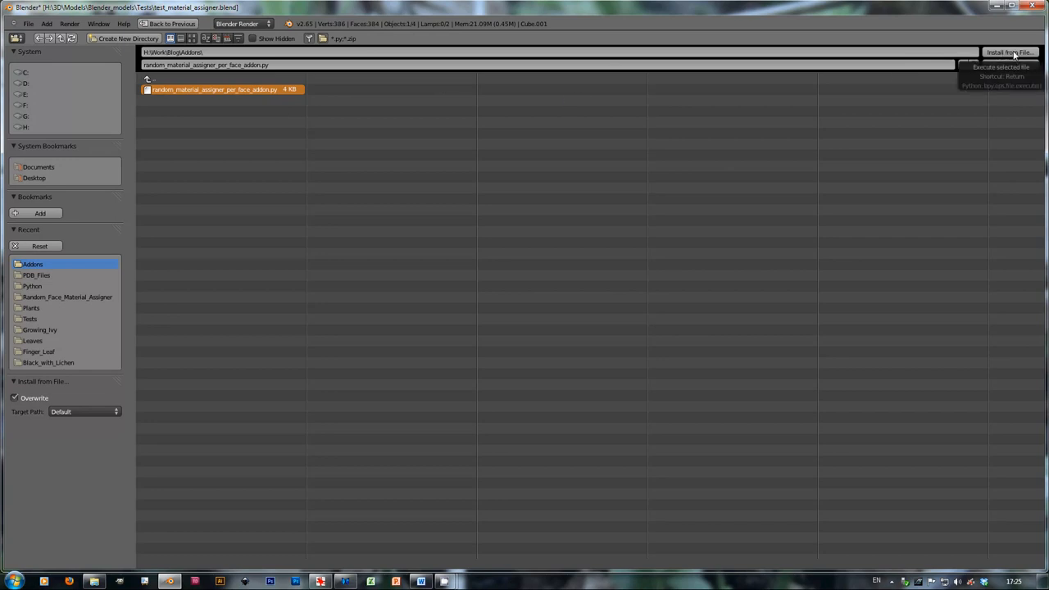
click(1003, 52)
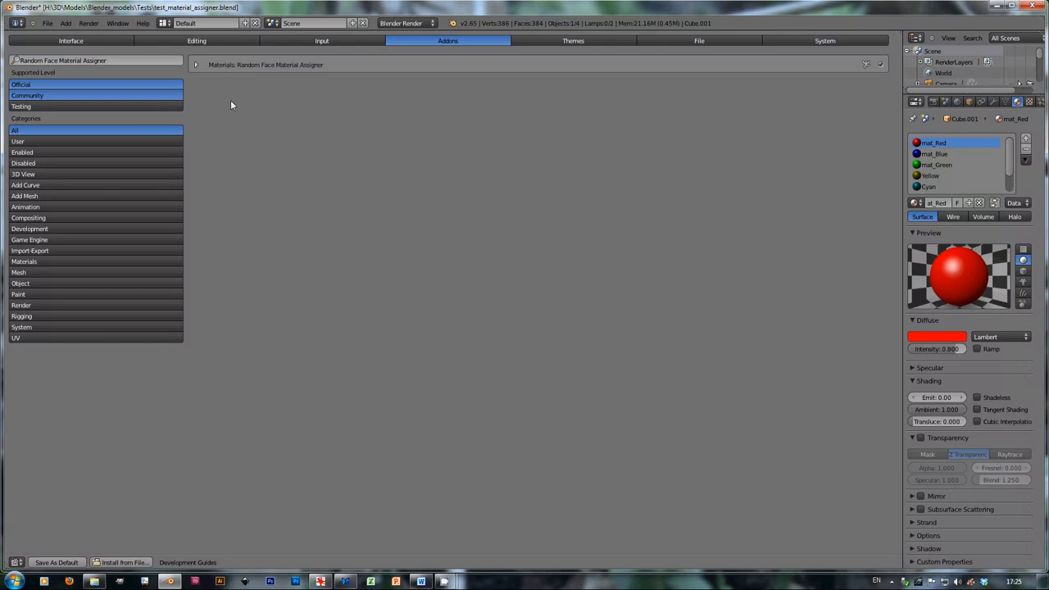
Step: Expand the add-on entry to show its description, 3D View >> Tools location, author and version 1.0.0
click(194, 66)
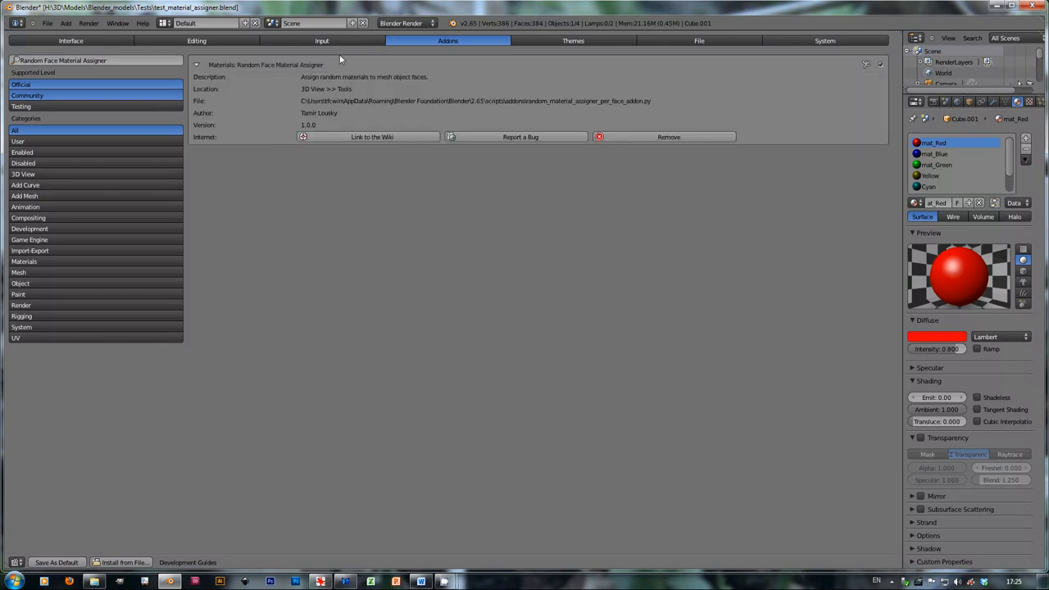
mouse_move(262, 182)
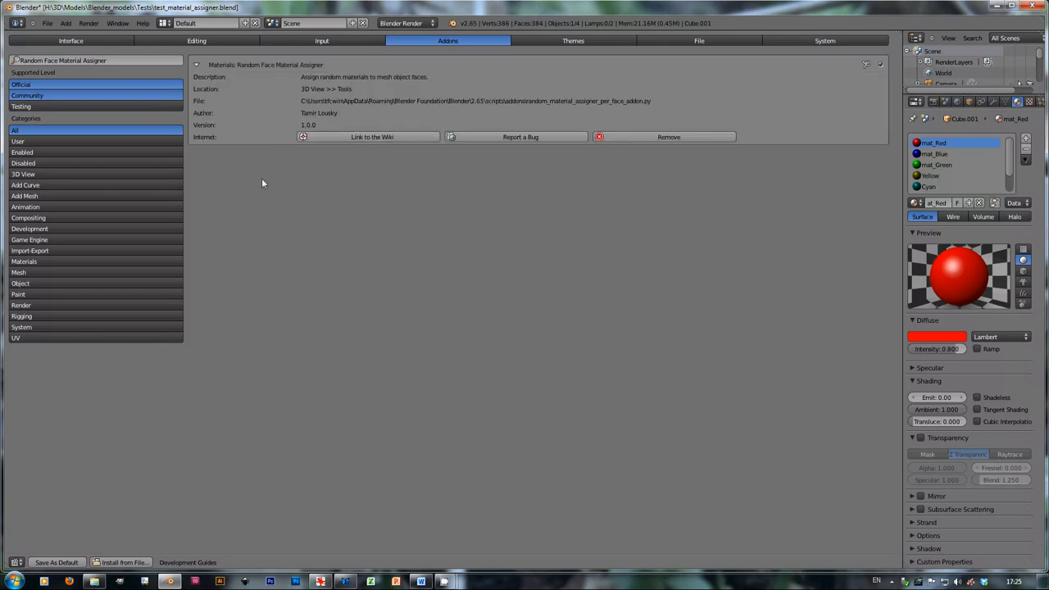
click(17, 557)
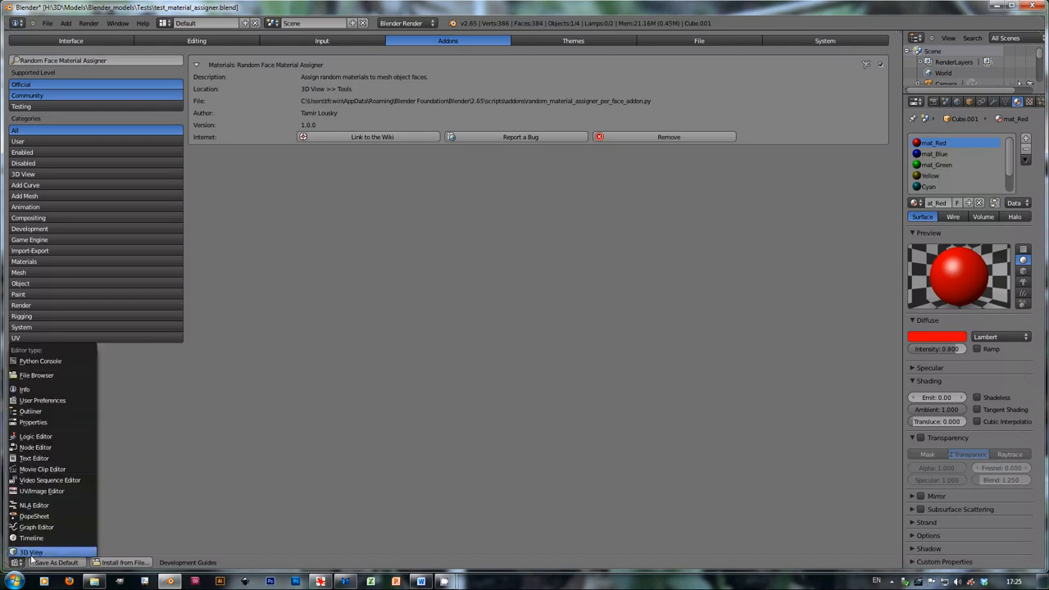
Step: Return to the 3D viewport, where the add-on panel offers rand_seed and mat_prefix fields
click(33, 547)
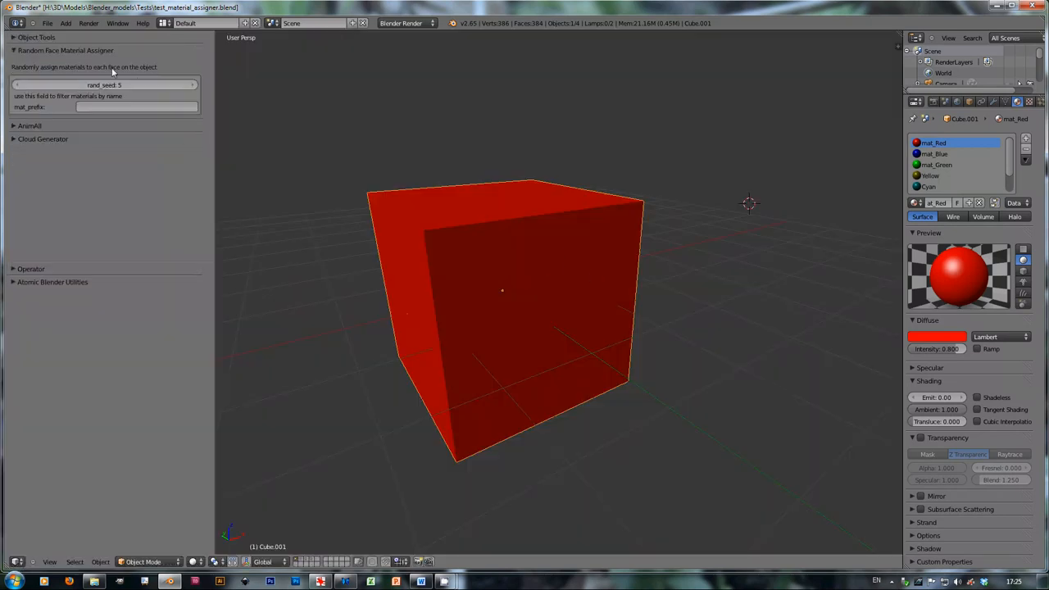
mouse_move(730, 287)
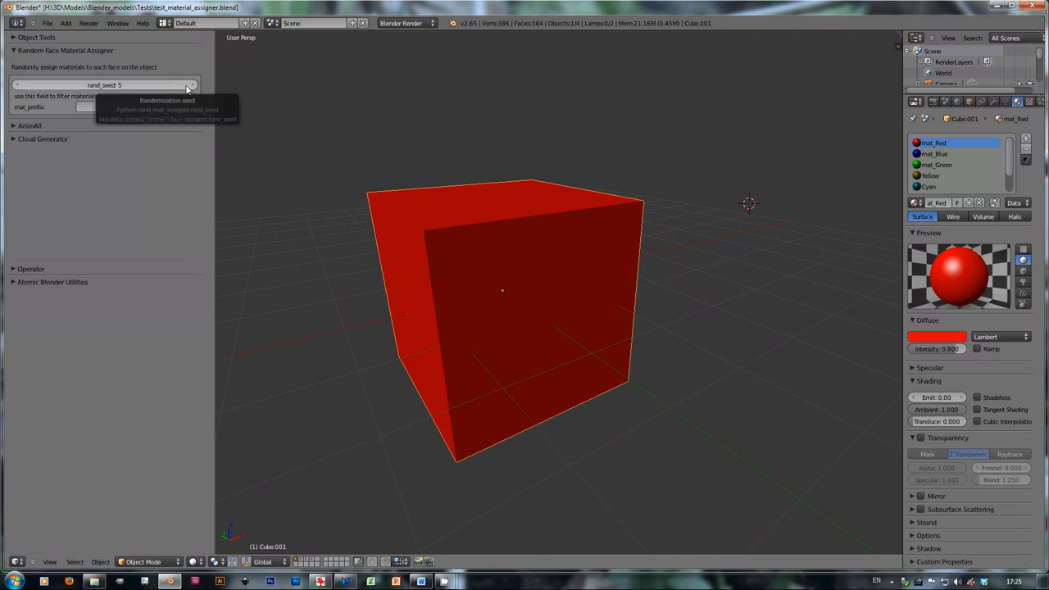
mouse_move(608, 199)
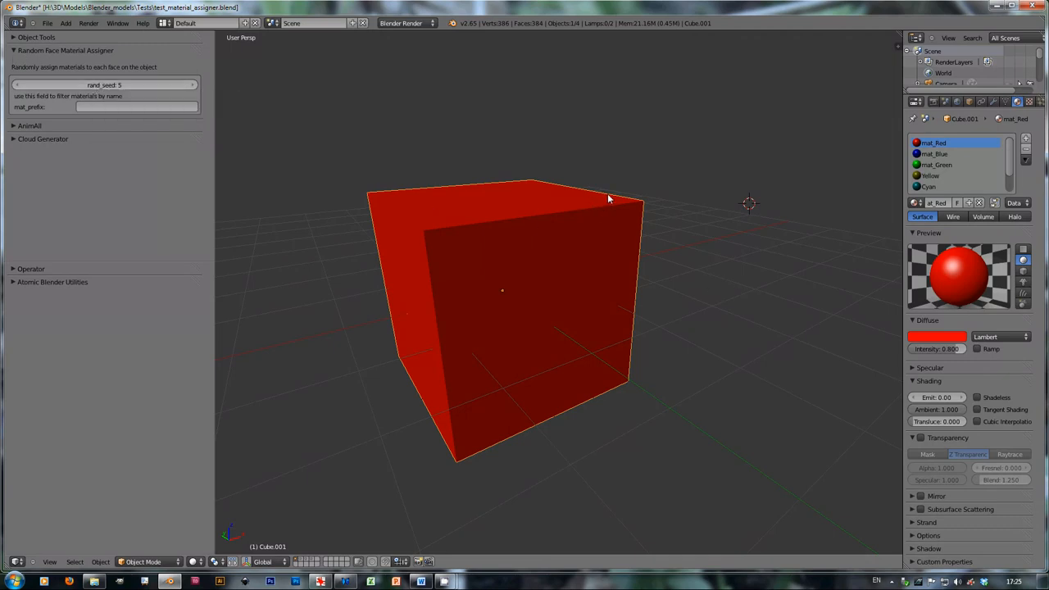
mouse_move(593, 188)
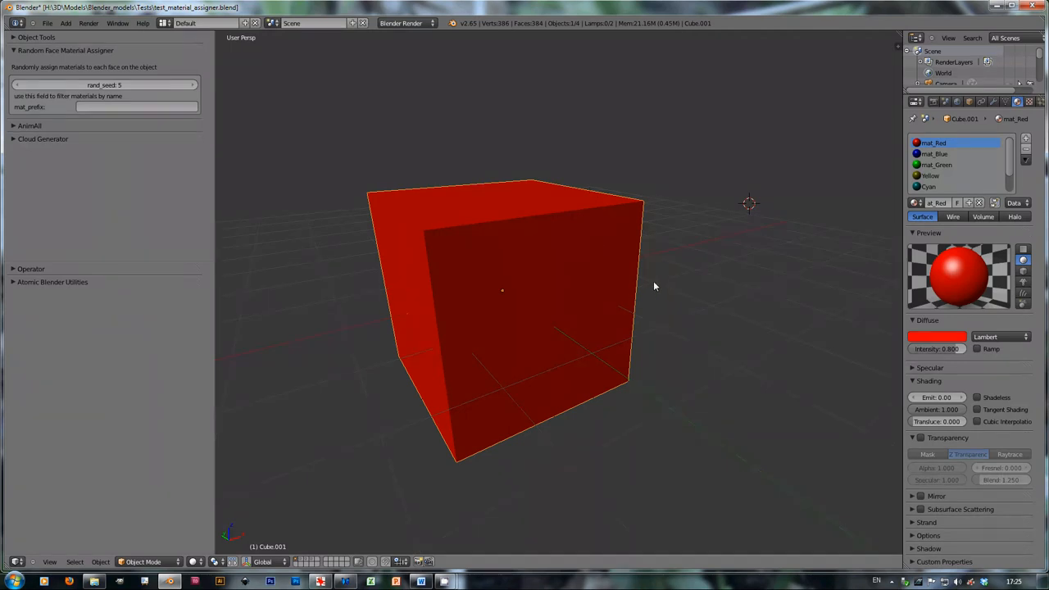
mouse_move(537, 288)
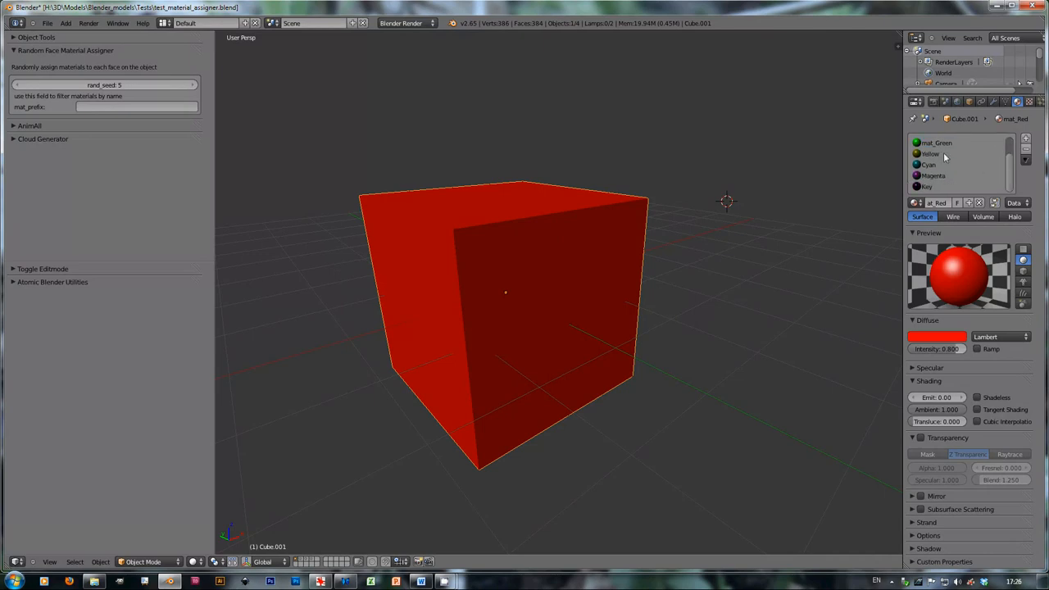
mouse_move(1011, 183)
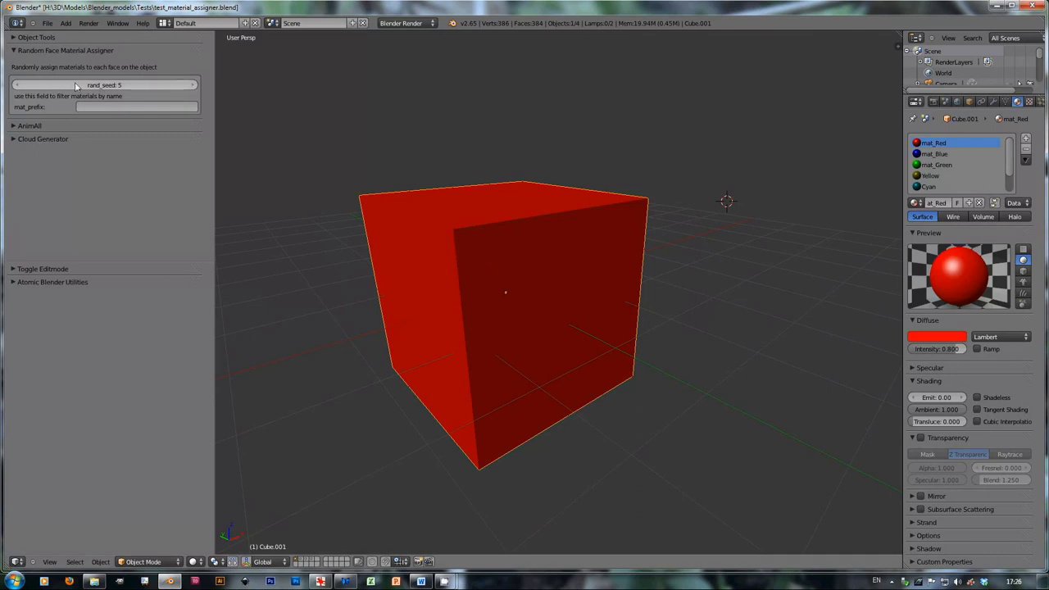
mouse_move(33, 90)
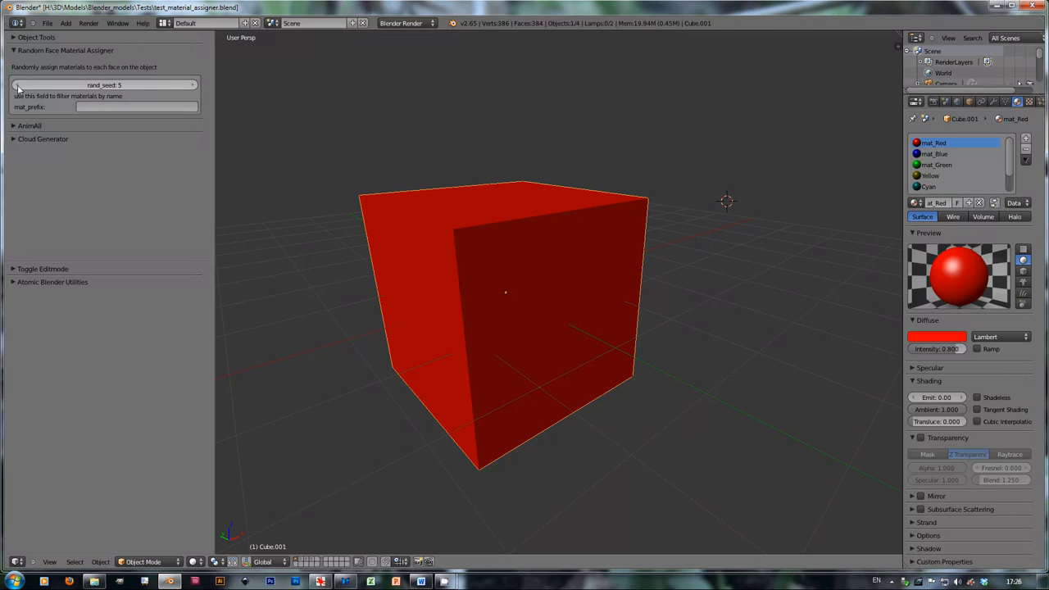
Step: Step rand_seed to reshuffle the cube's random face colours, ending at seed 11, and orbit to inspect
click(17, 84)
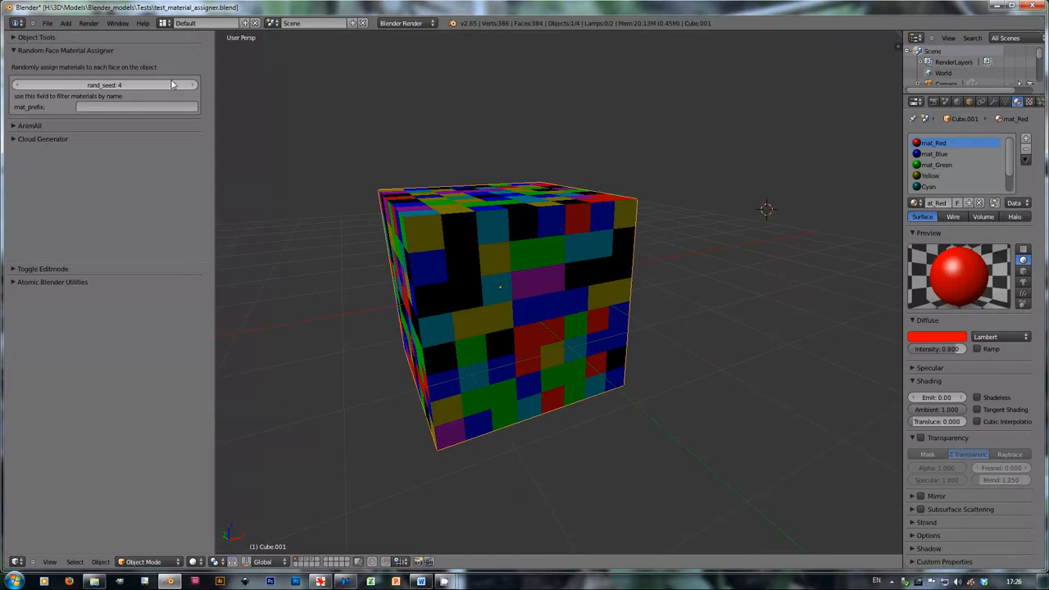
click(18, 86)
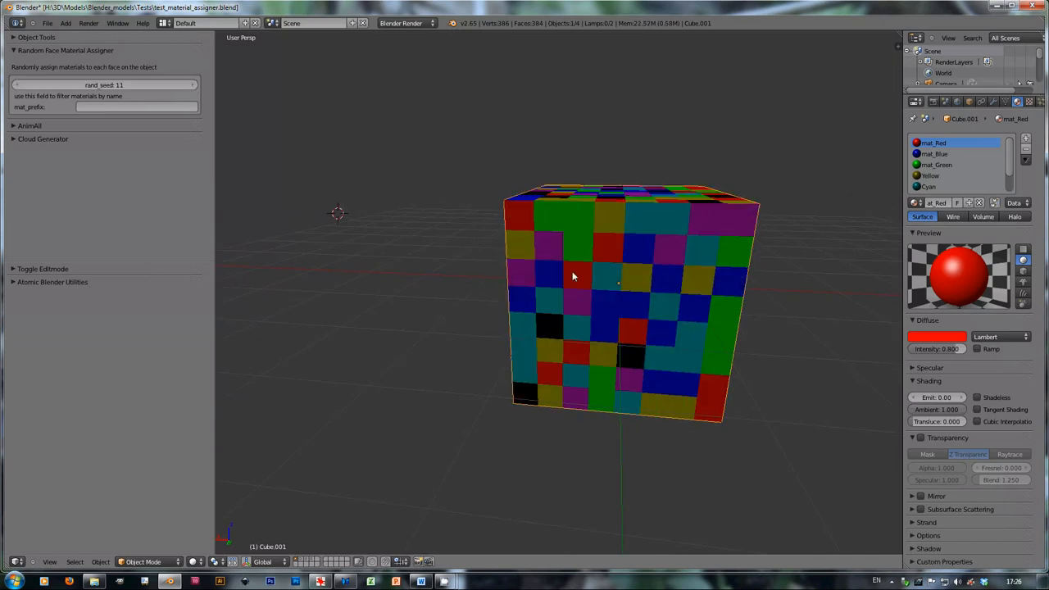
drag(574, 276, 524, 354)
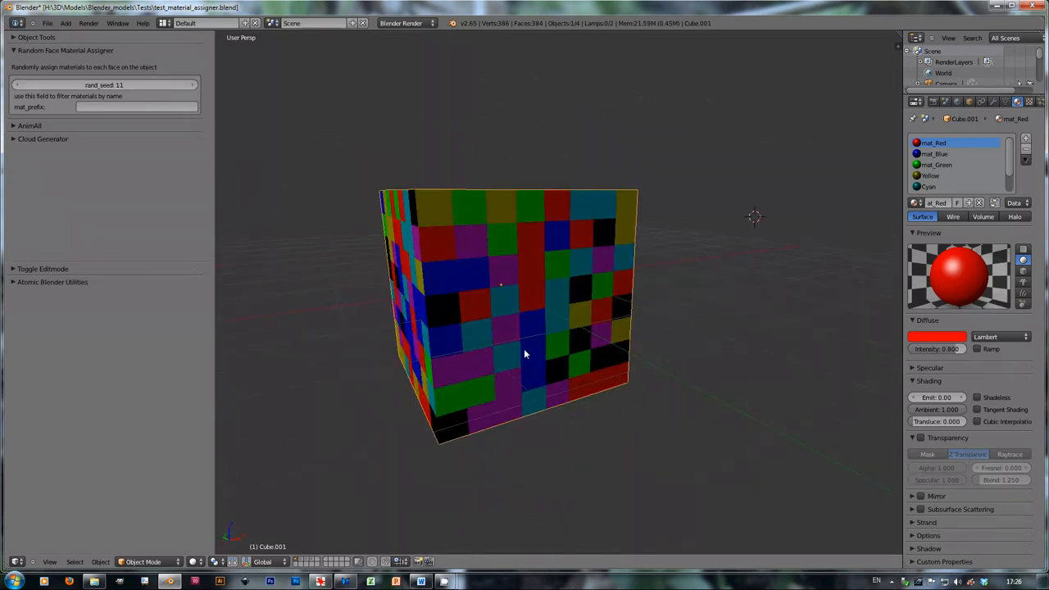
mouse_move(111, 89)
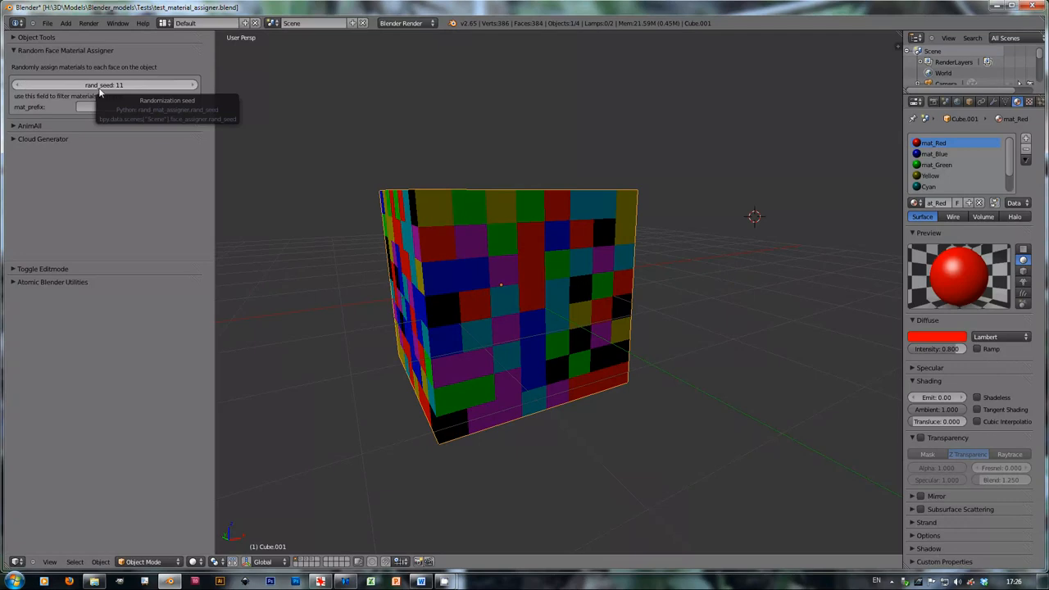
mouse_move(819, 179)
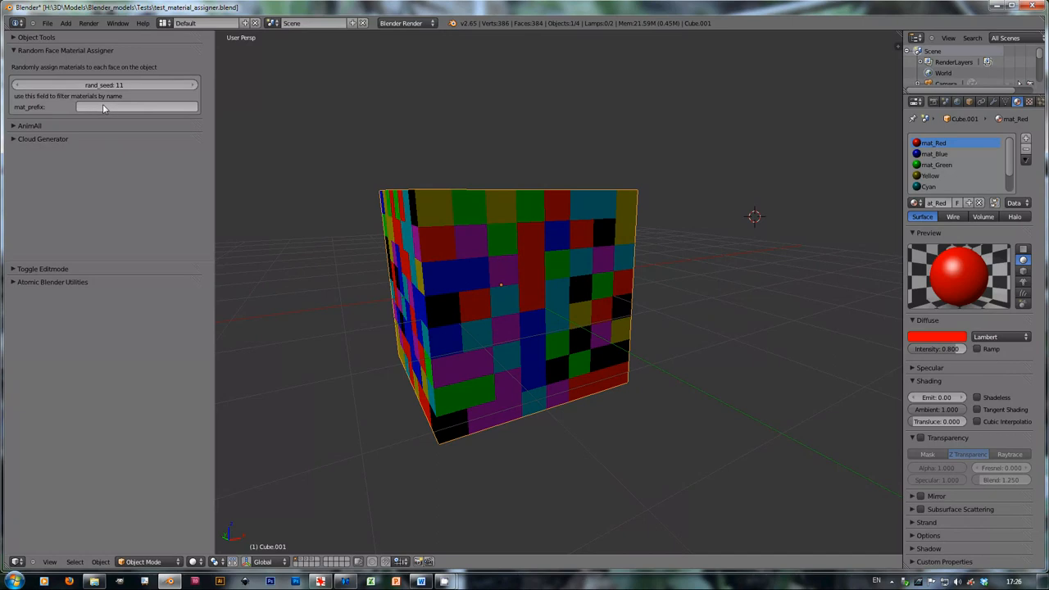
mouse_move(104, 107)
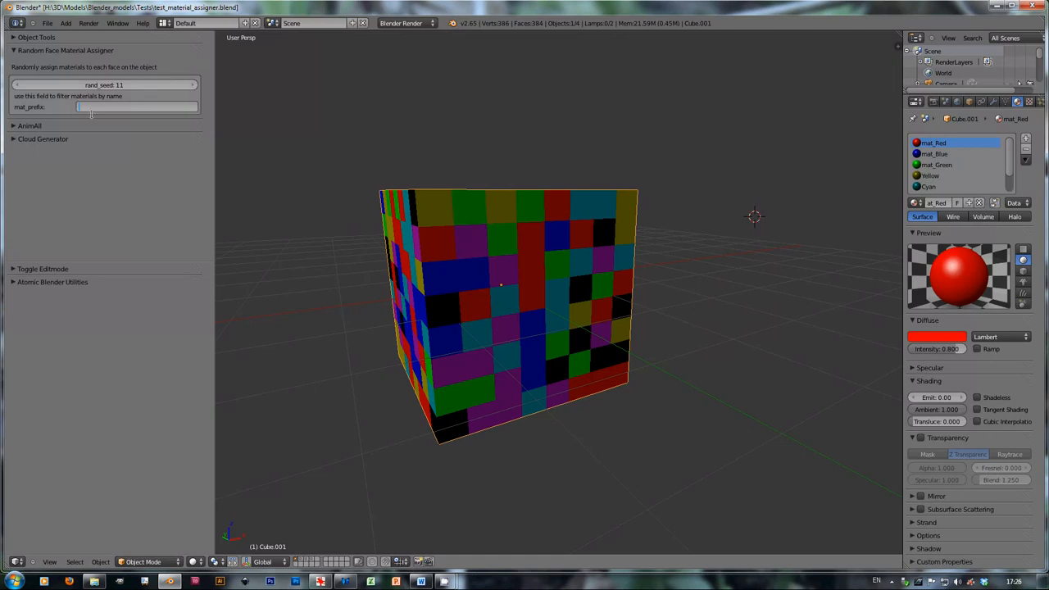
Step: Filter face materials by the 'mat' prefix, then clear it, leaving seed 14 with a full colour mix
text(mat)
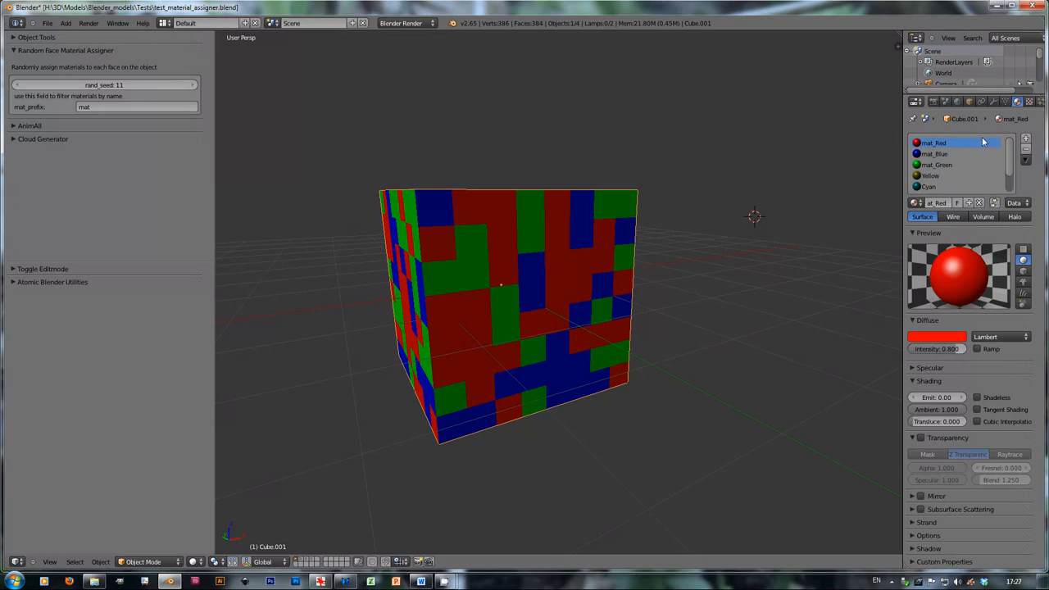
scroll(down, 3)
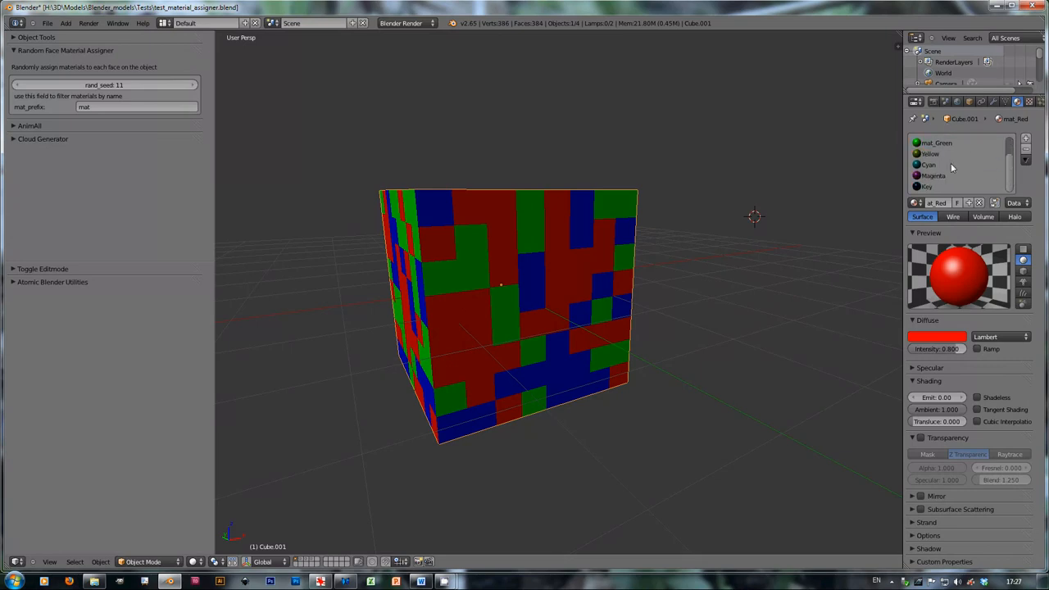
mouse_move(233, 121)
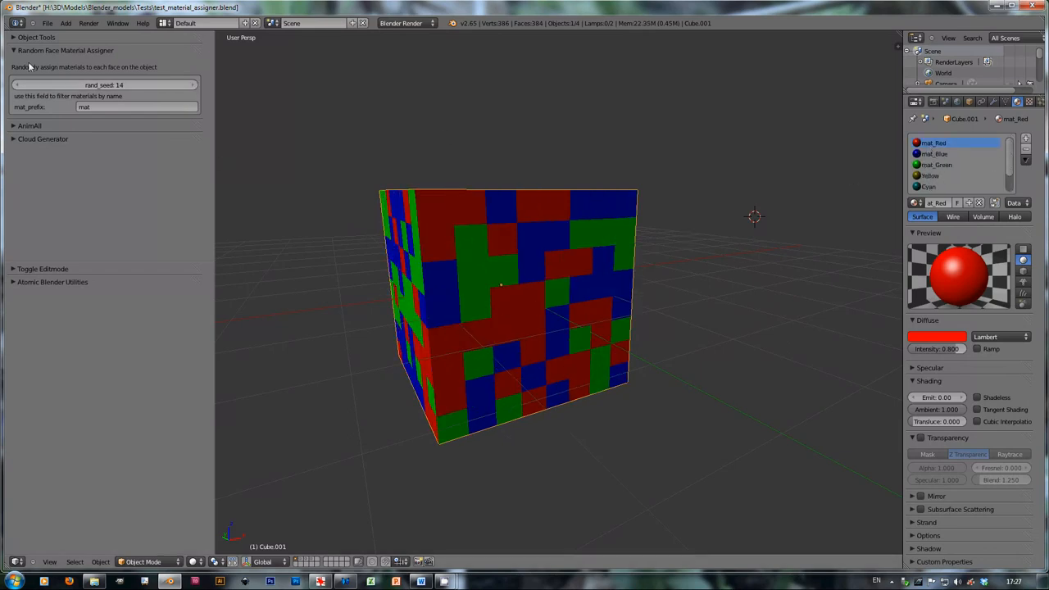
click(131, 107)
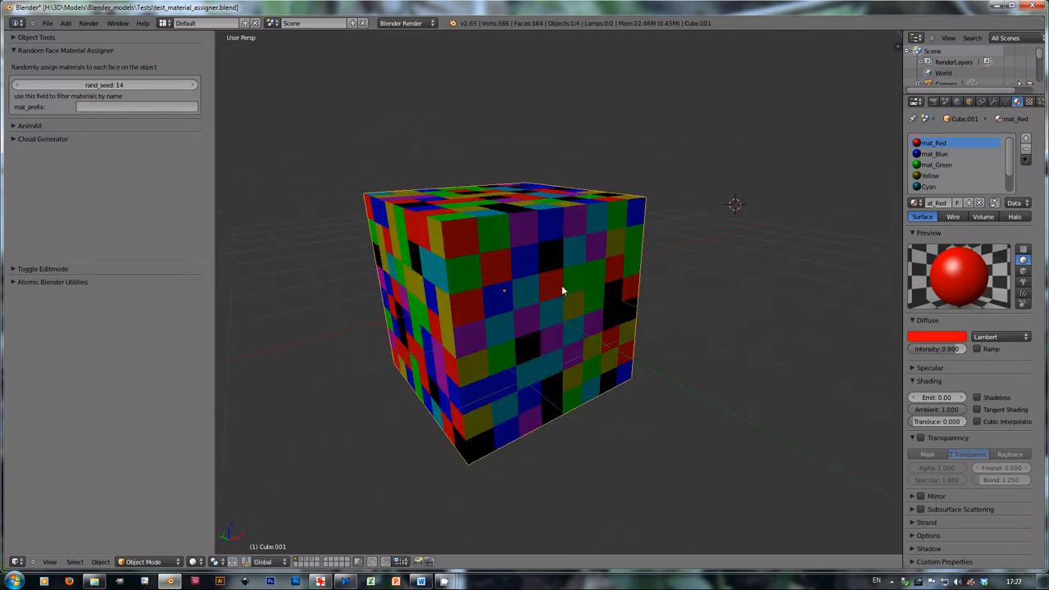
mouse_move(597, 279)
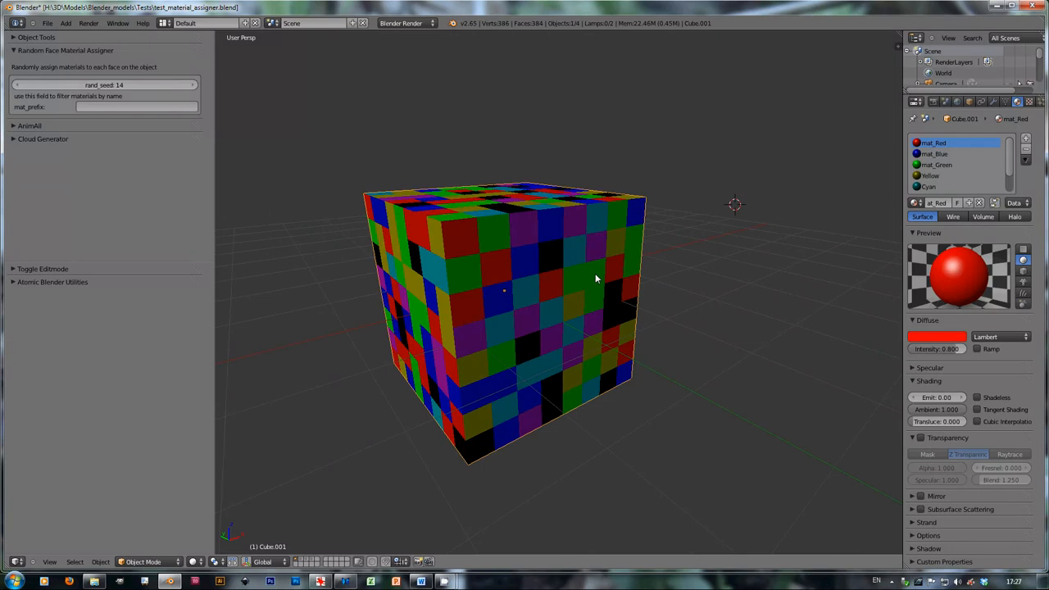
mouse_move(577, 269)
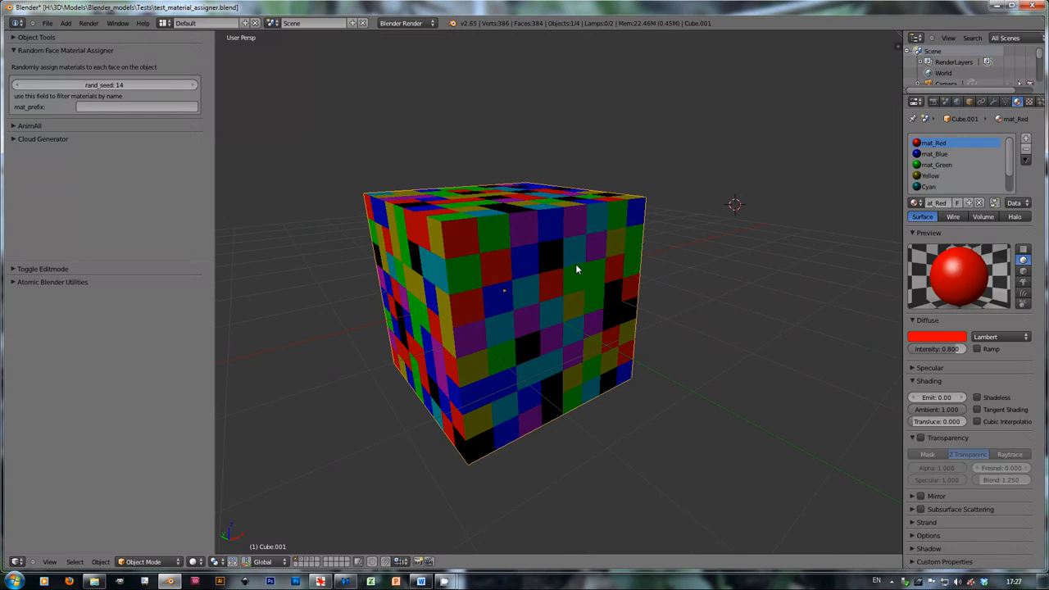
mouse_move(573, 284)
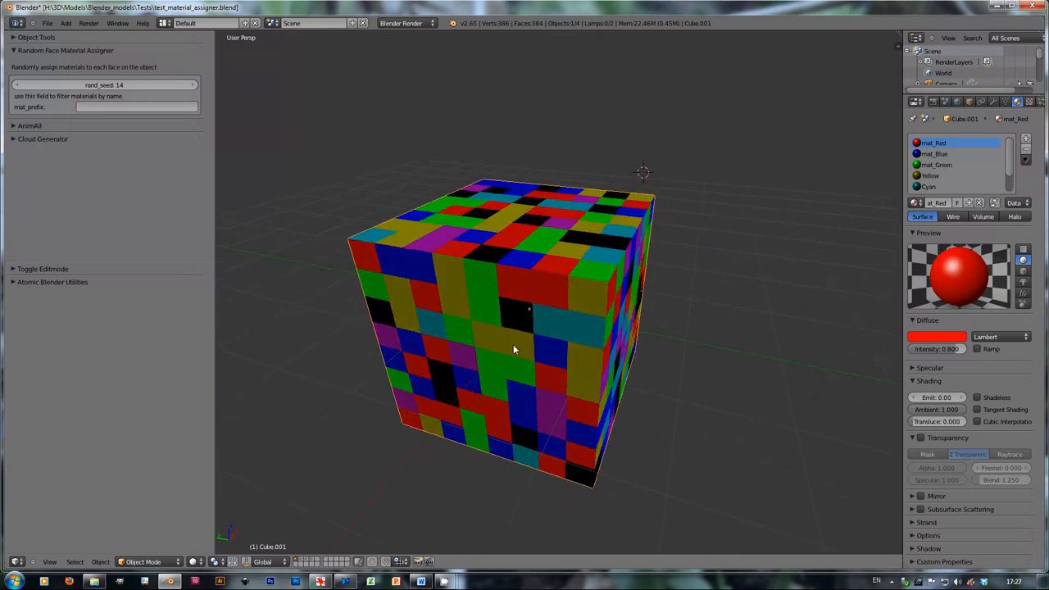
mouse_move(357, 516)
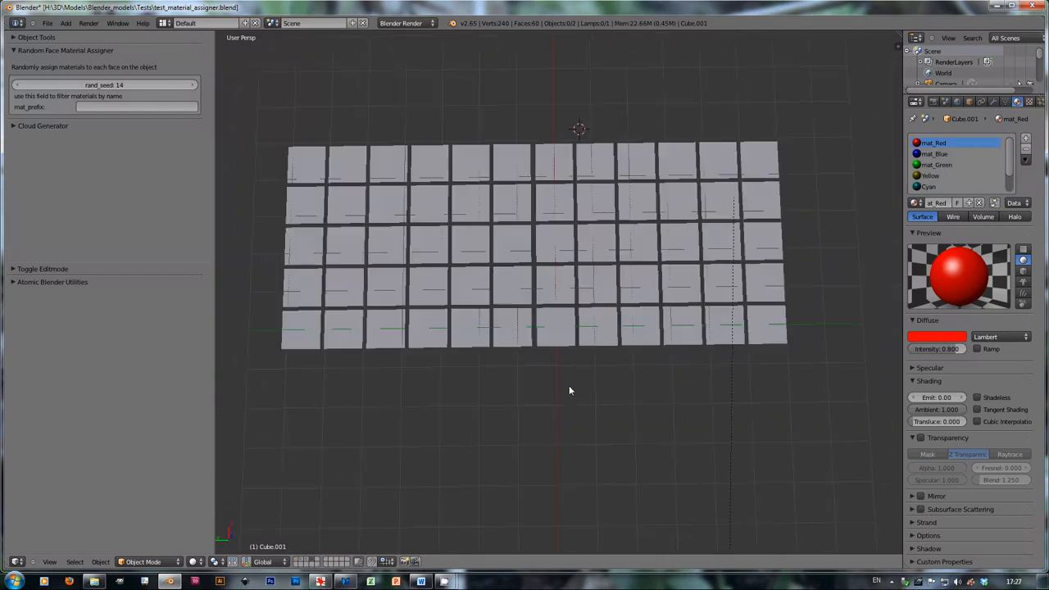
Step: Switch to Cycles, preview the leaf cards in Rendered shading, and inspect the Leaf_01 materials
click(405, 23)
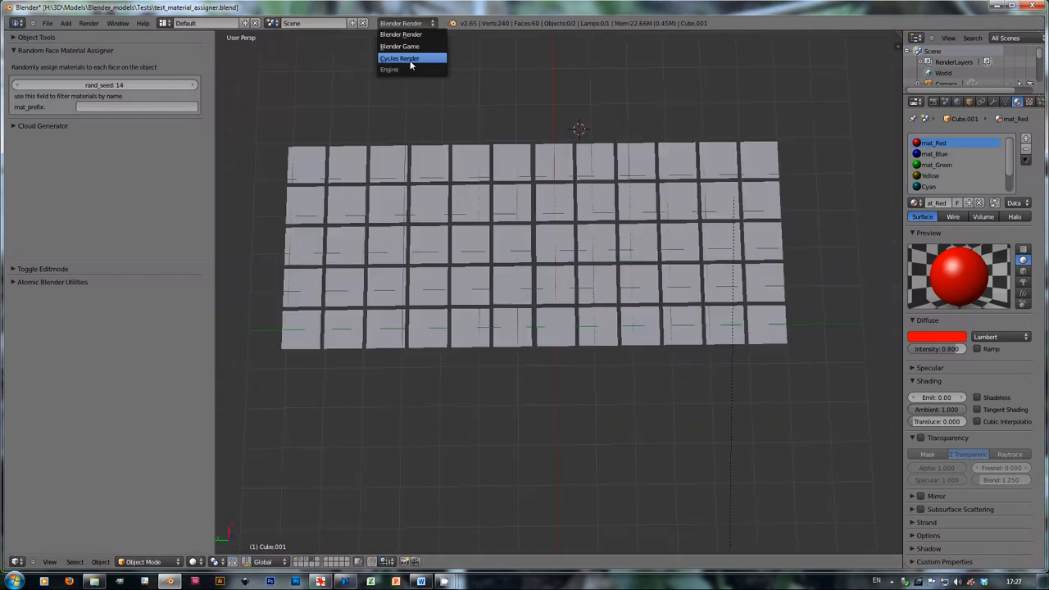
click(401, 58)
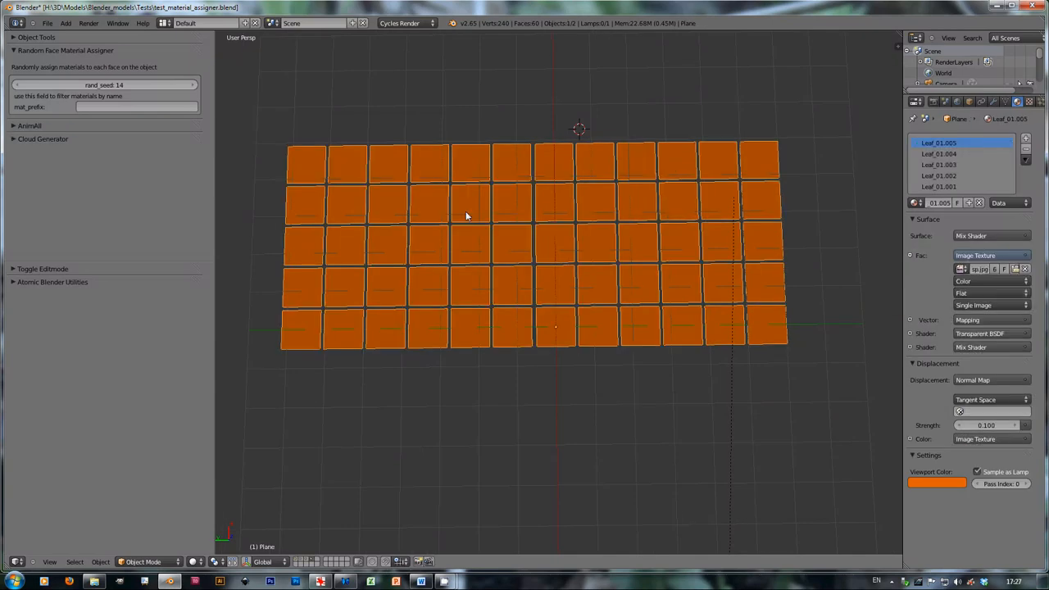
click(186, 561)
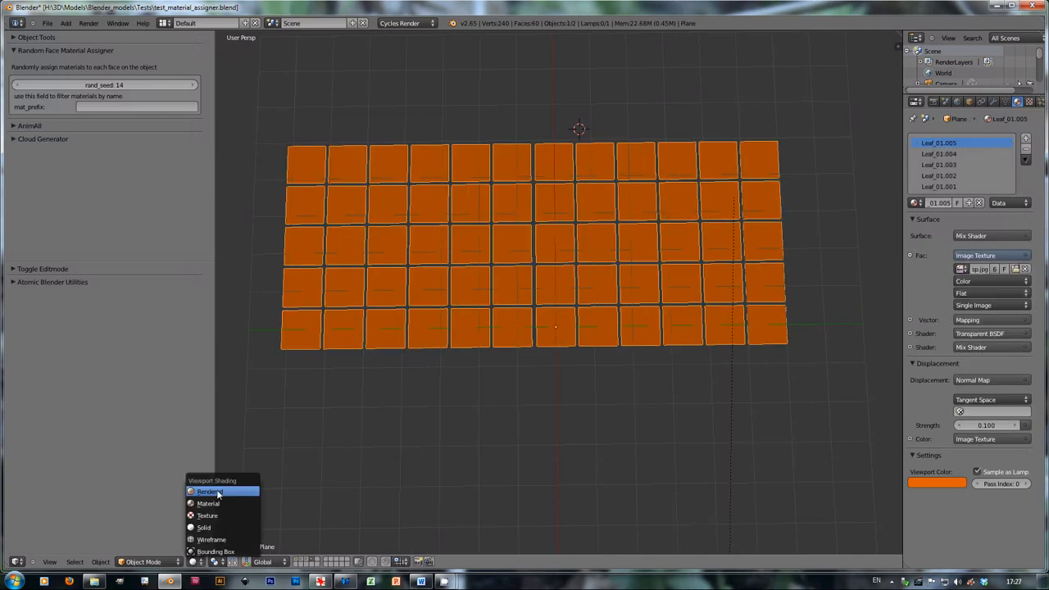
click(207, 491)
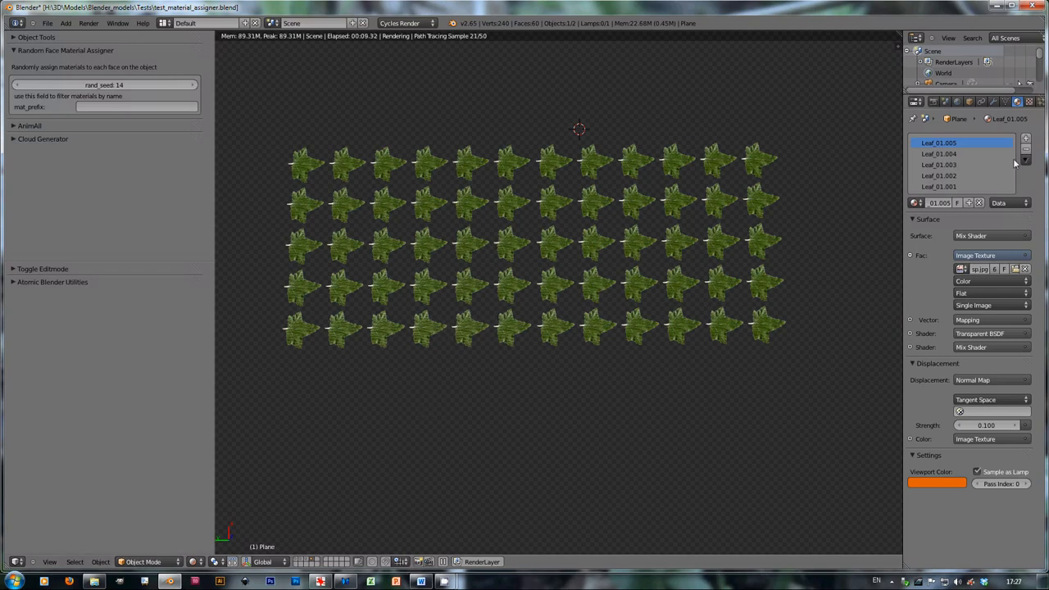
click(948, 165)
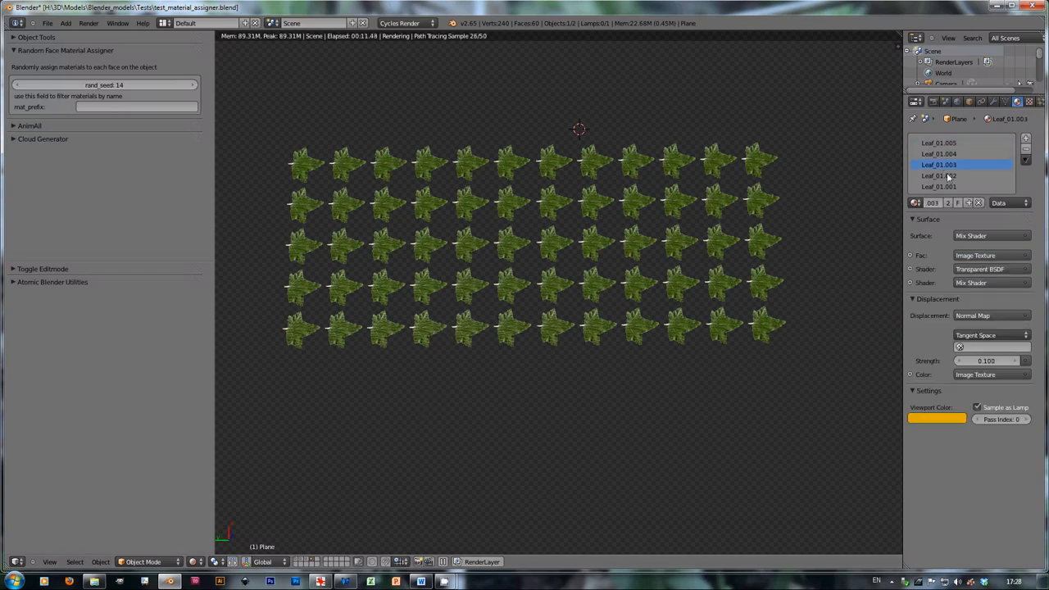
click(939, 143)
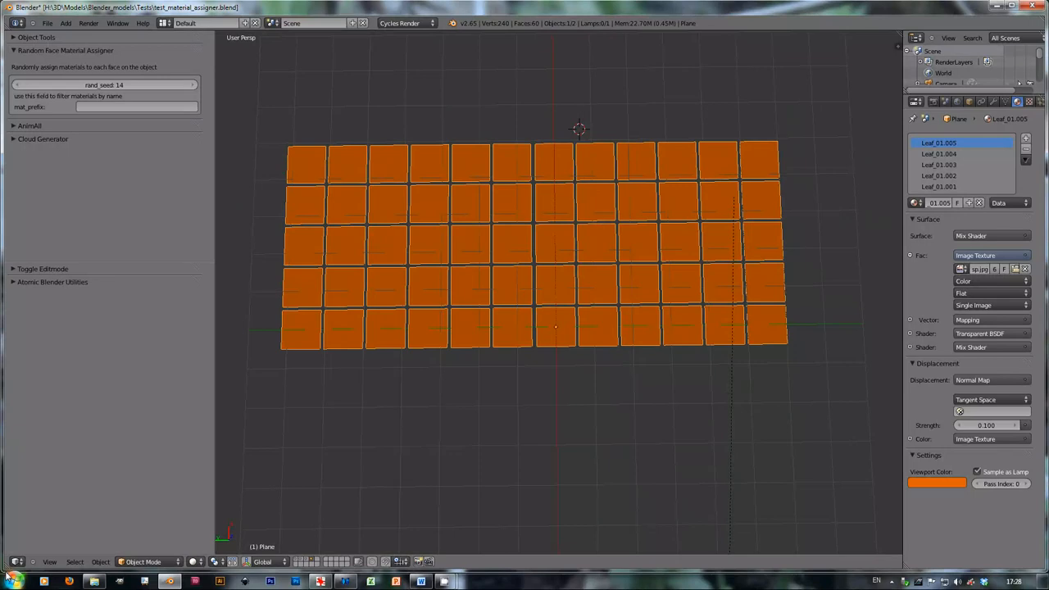
click(15, 320)
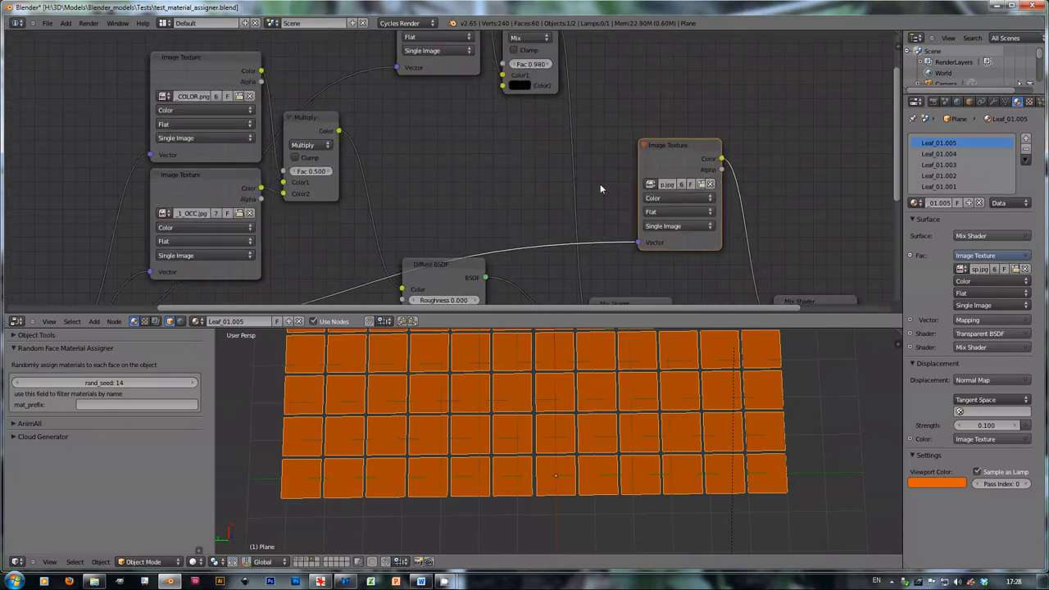
mouse_move(301, 144)
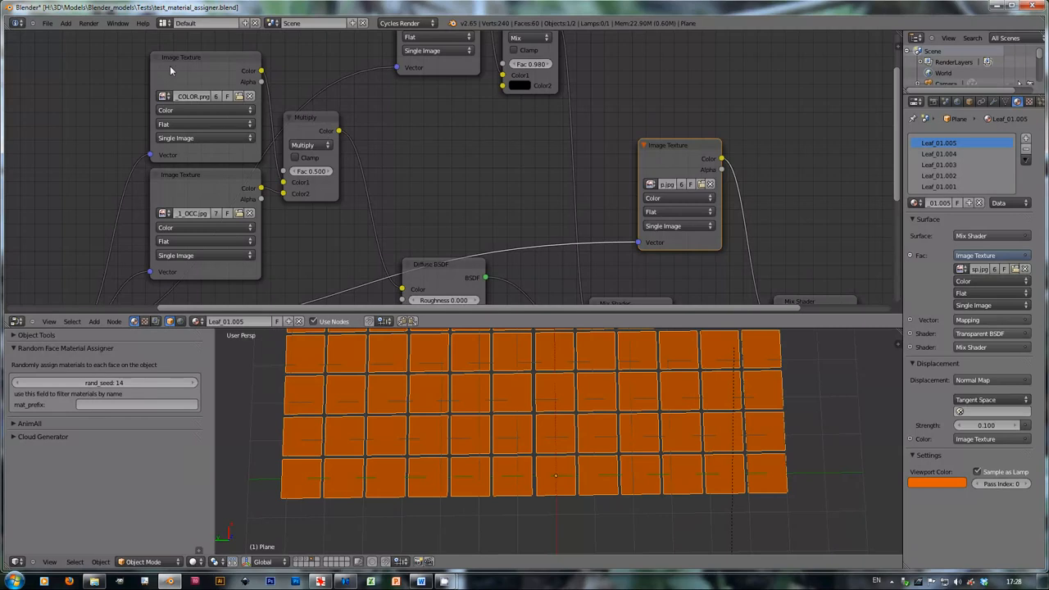
mouse_move(463, 166)
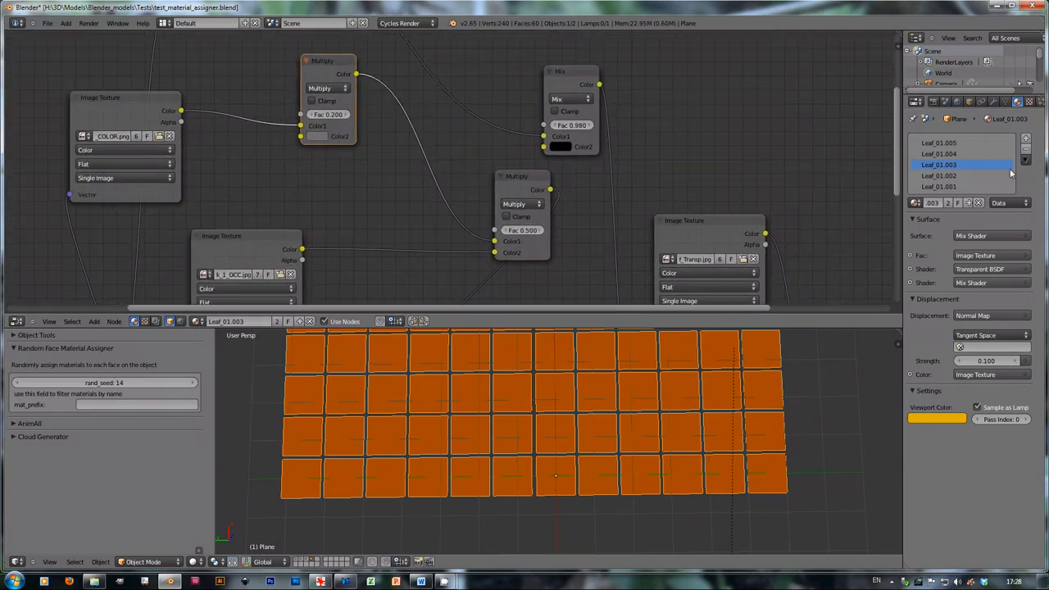
click(946, 175)
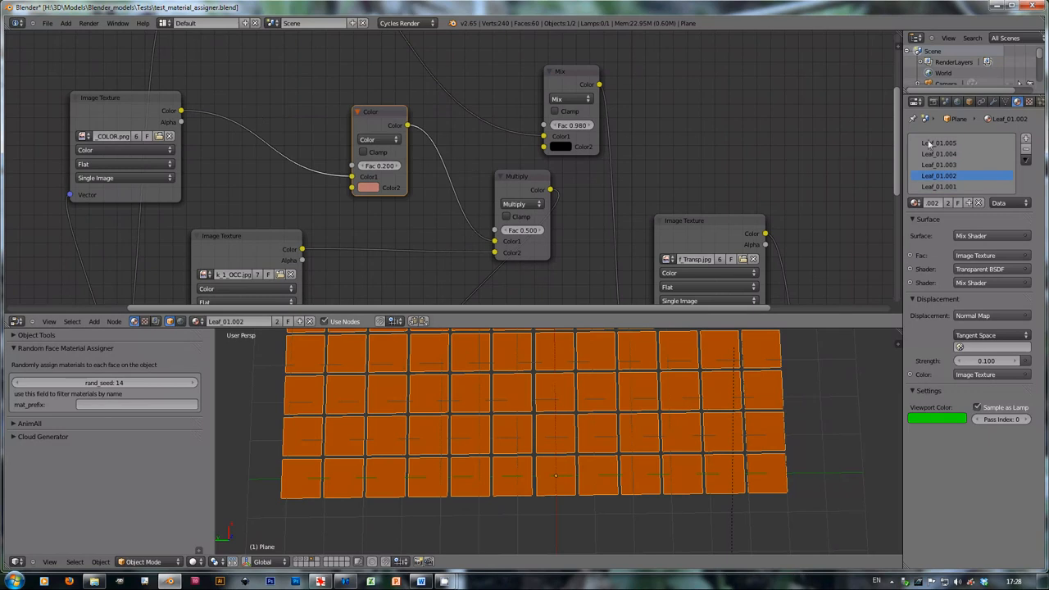
mouse_move(28, 312)
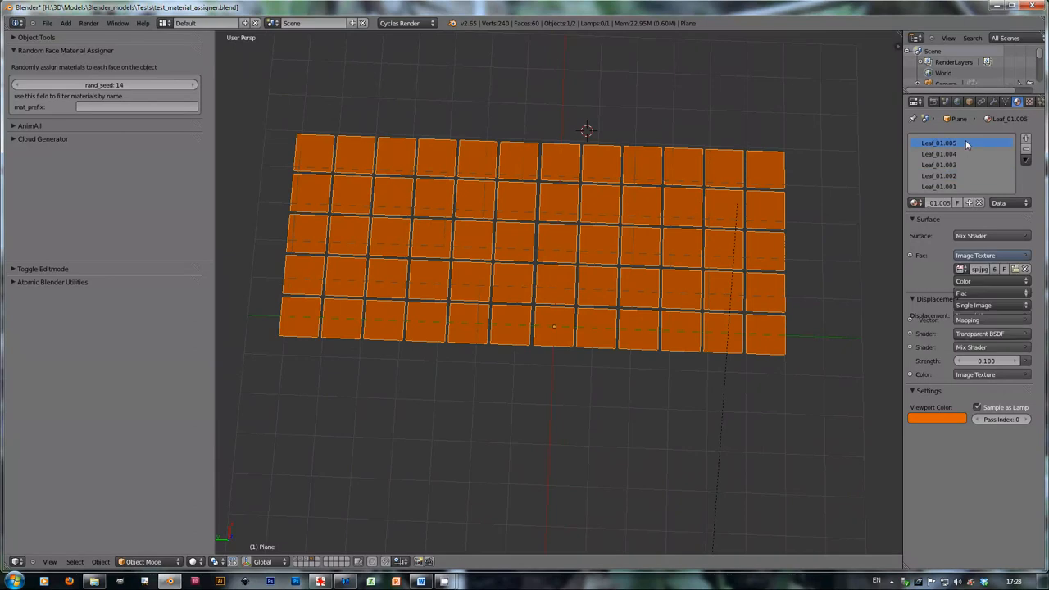
Step: Change the viewport shading mode to view the leaf grid's randomly assigned materials at seed 11
click(190, 562)
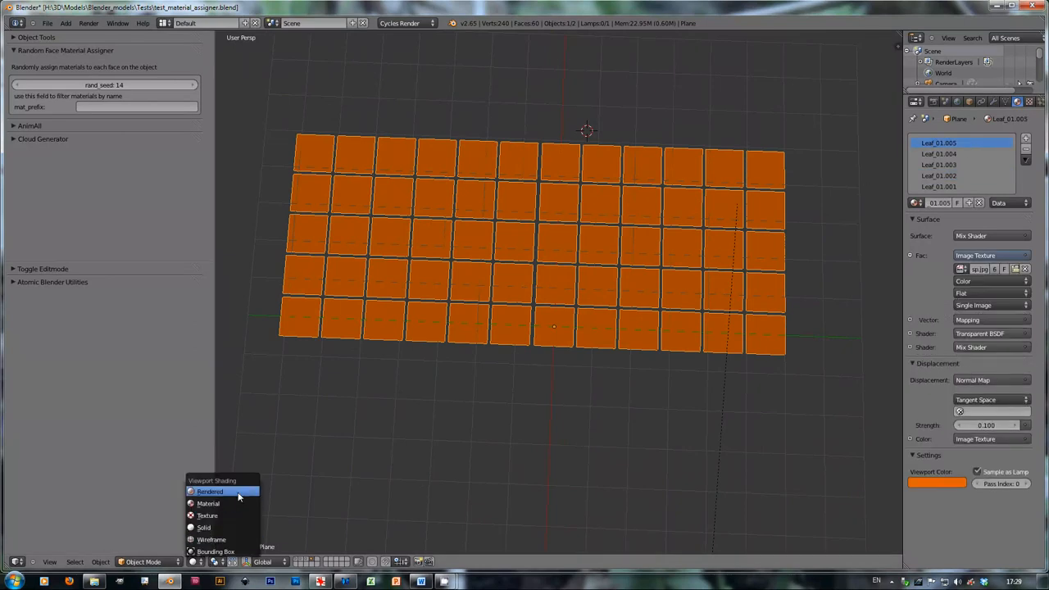
click(209, 492)
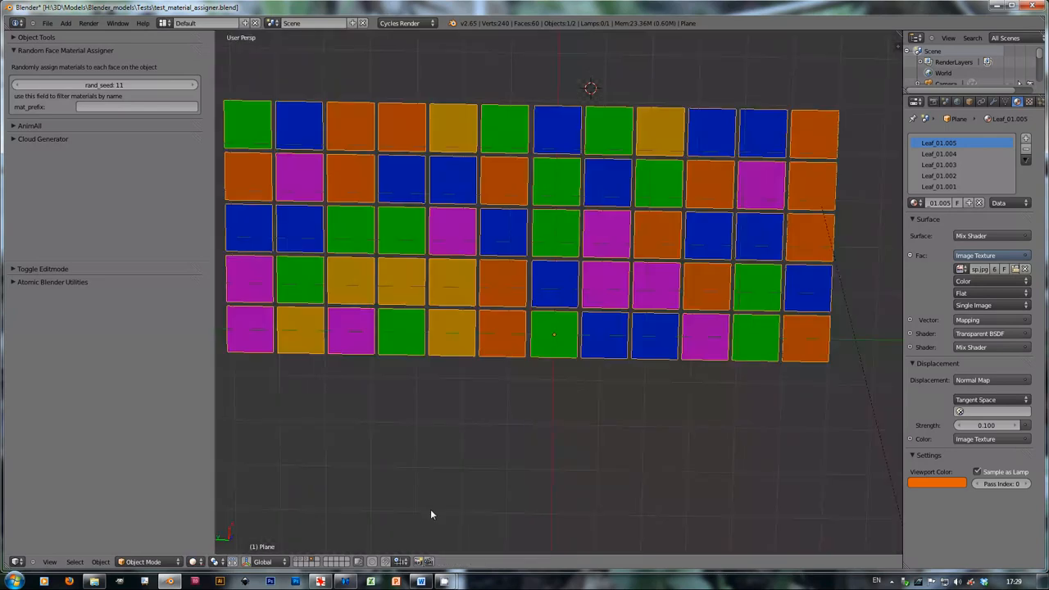
mouse_move(307, 561)
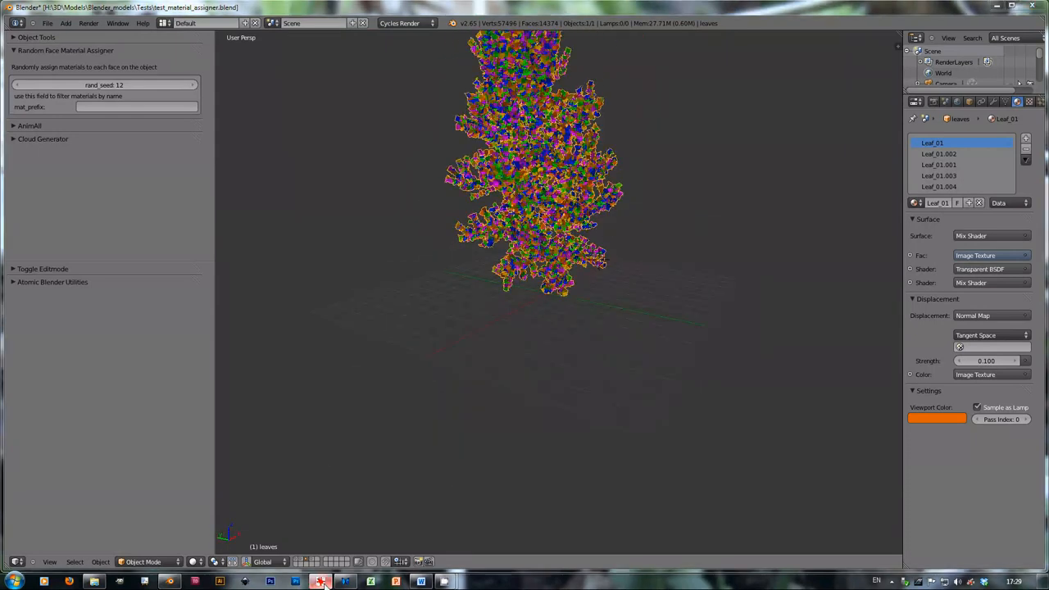
Step: Show Tree_Comparison.jpg in IrfanView, contrasting the tree without and with randomized leaf materials
click(321, 582)
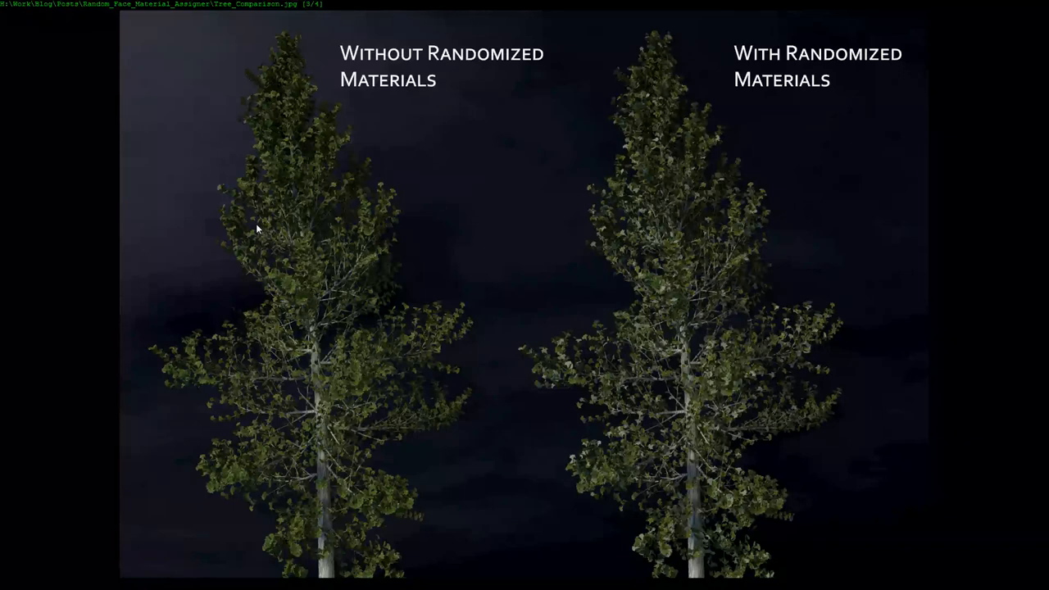
mouse_move(285, 322)
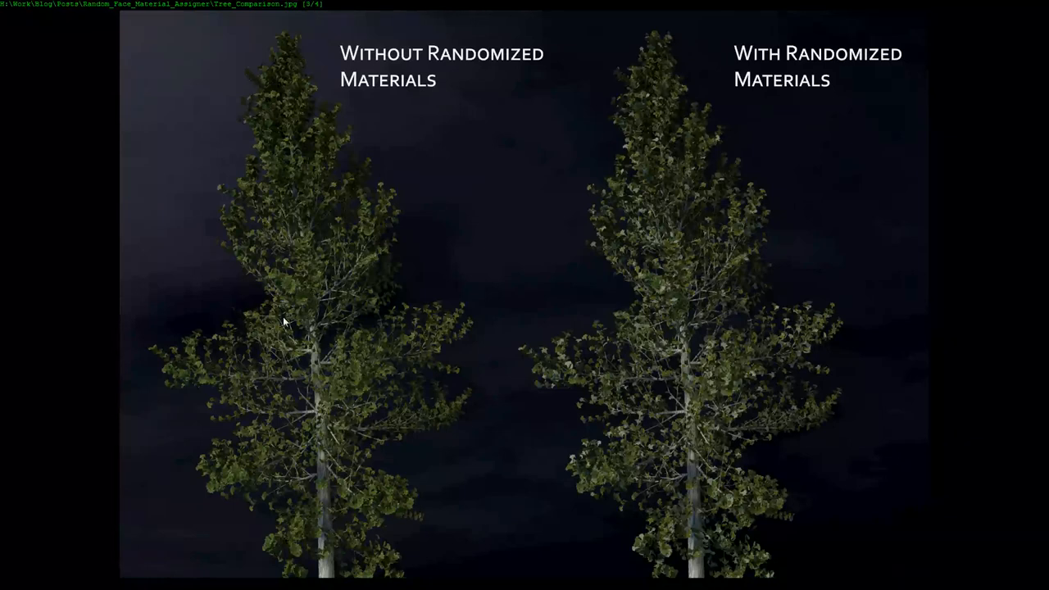
mouse_move(348, 319)
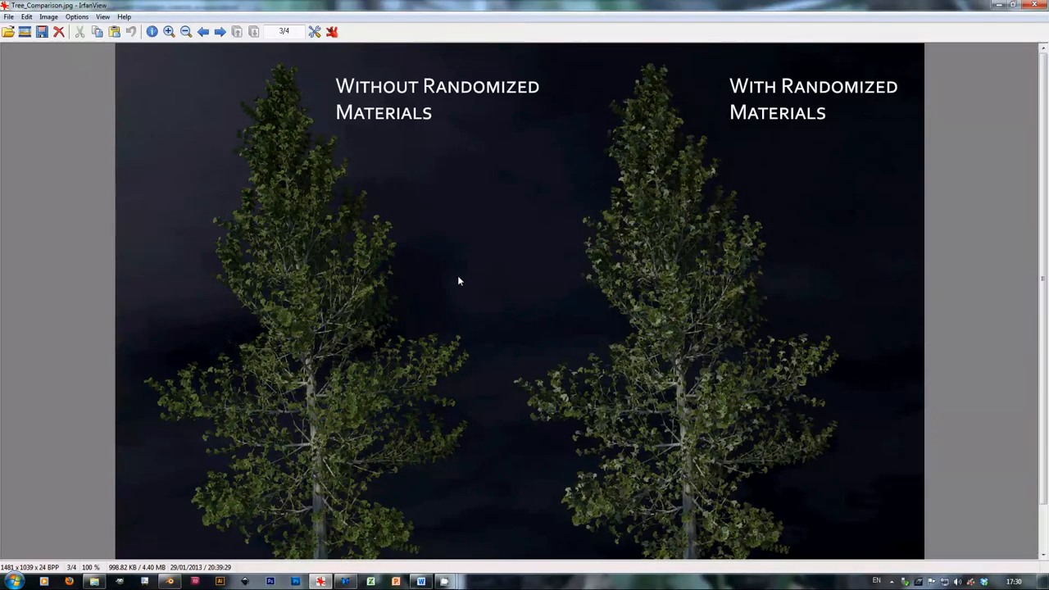
mouse_move(691, 271)
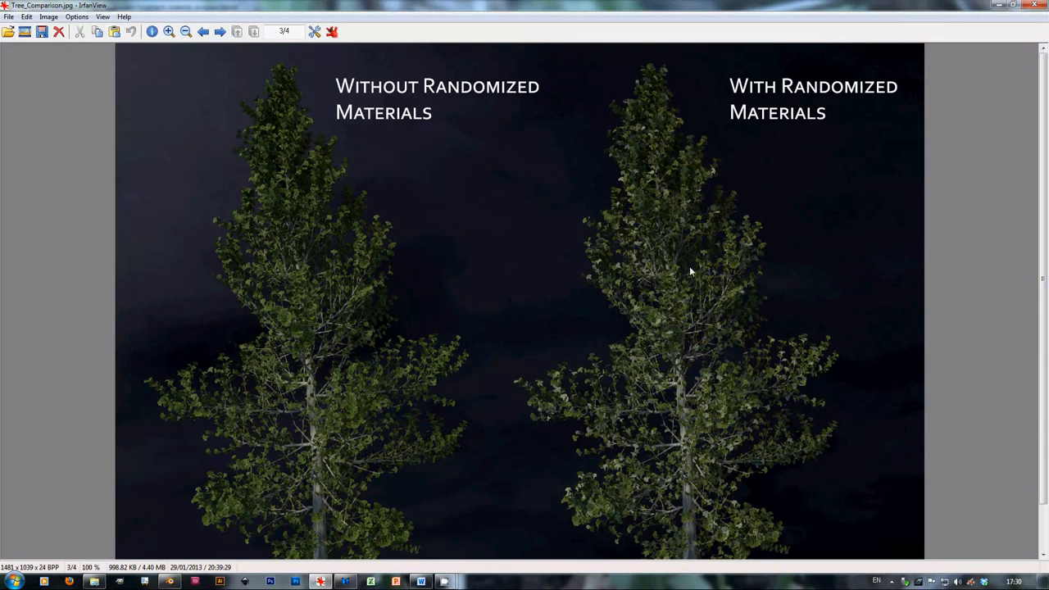
mouse_move(702, 238)
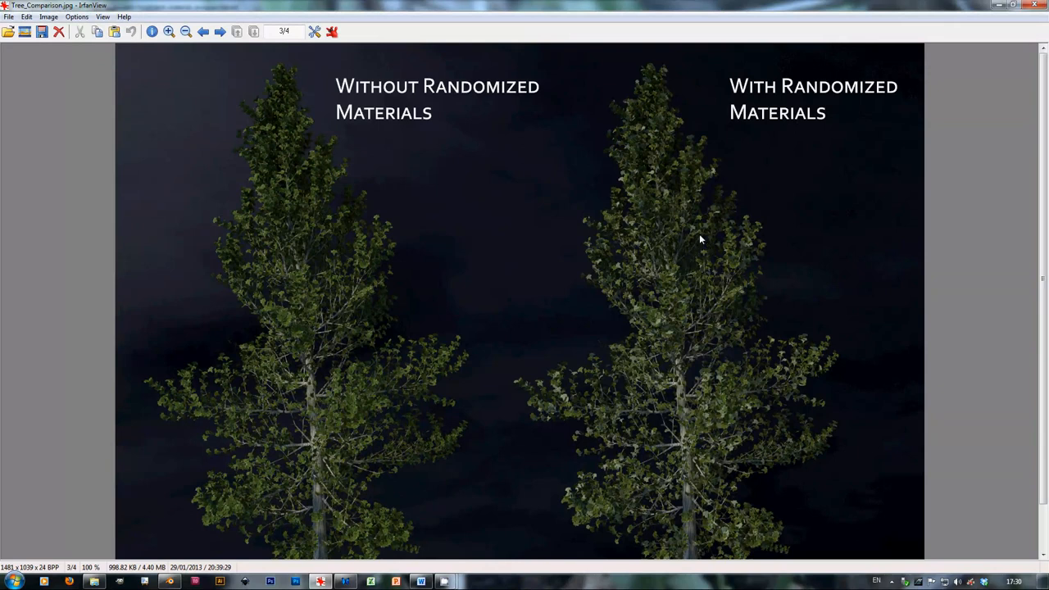
mouse_move(692, 245)
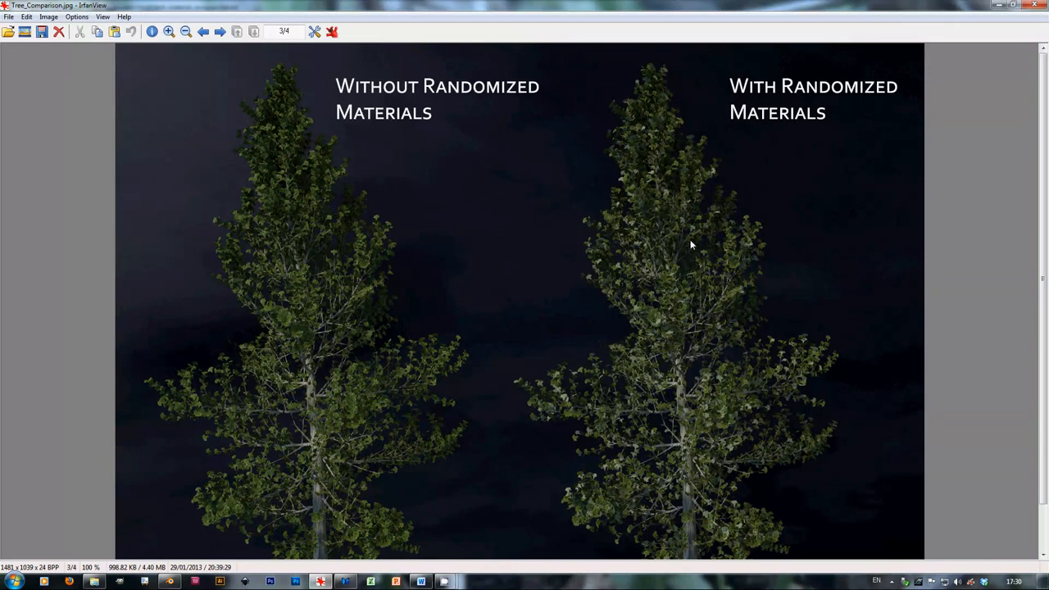